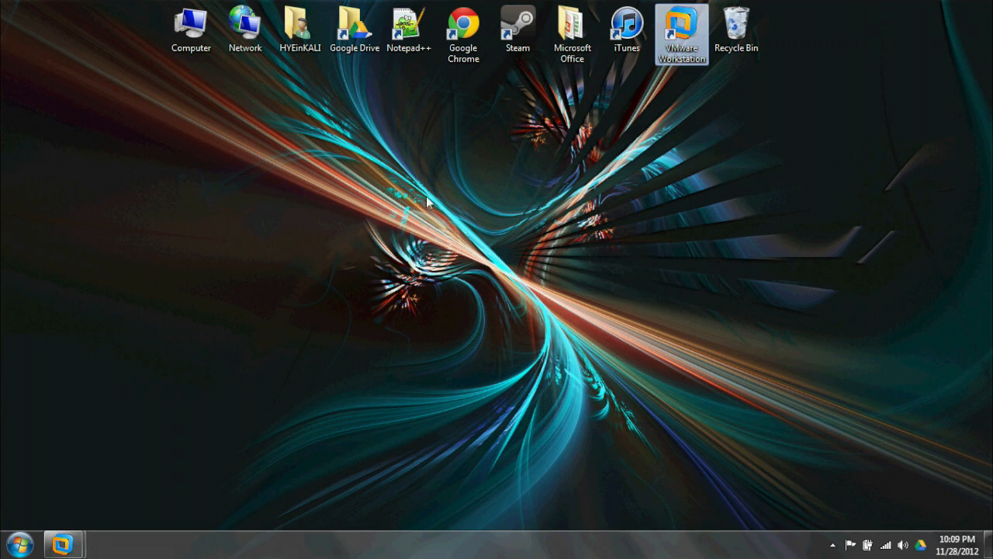
{"action": "mouse_move", "coordinate": [739, 168]}
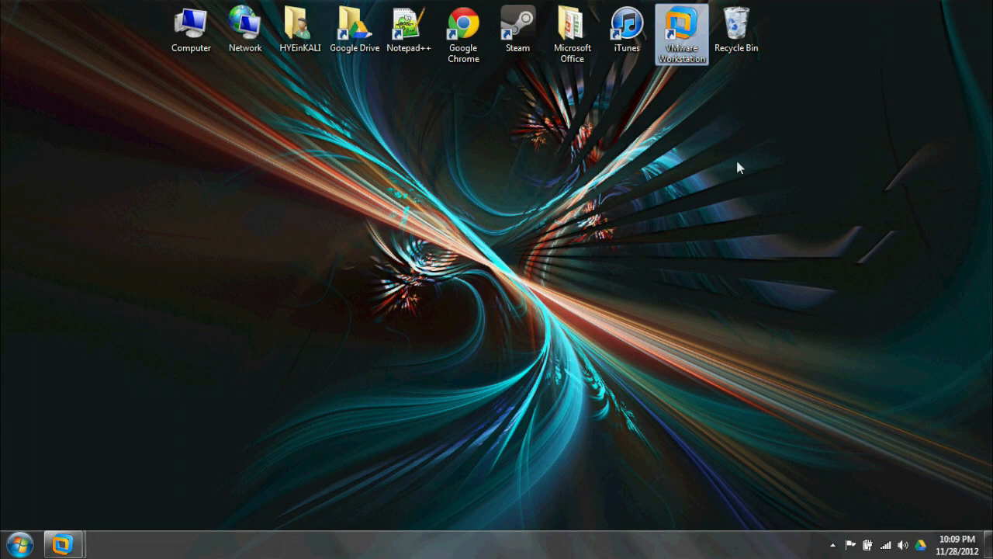
{"action": "mouse_move", "coordinate": [661, 167]}
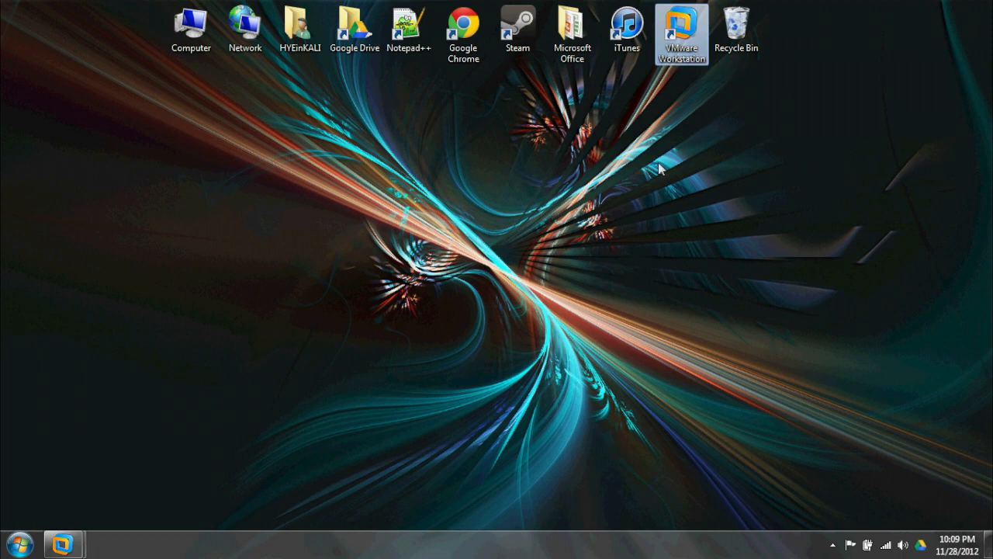
{"action": "mouse_move", "coordinate": [369, 209]}
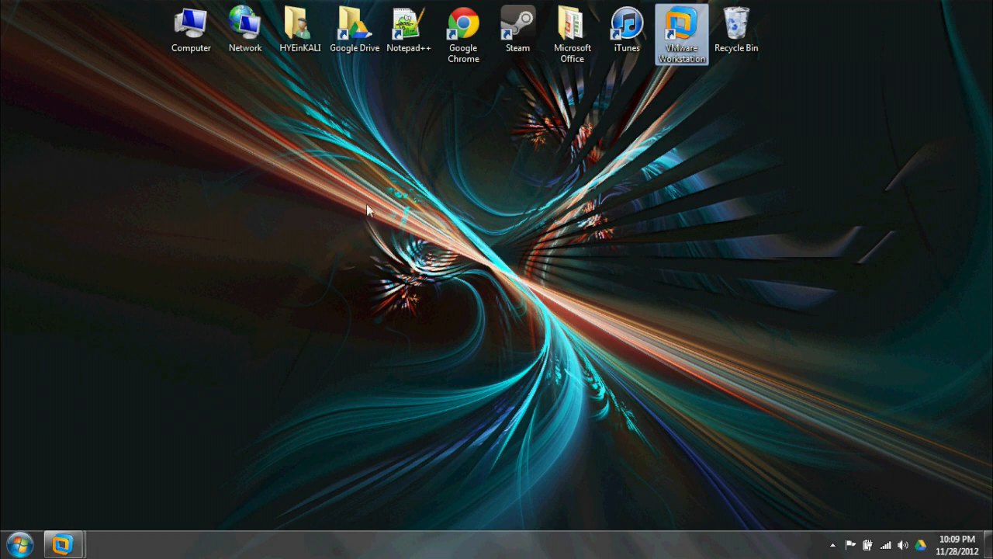
{"action": "mouse_move", "coordinate": [621, 81]}
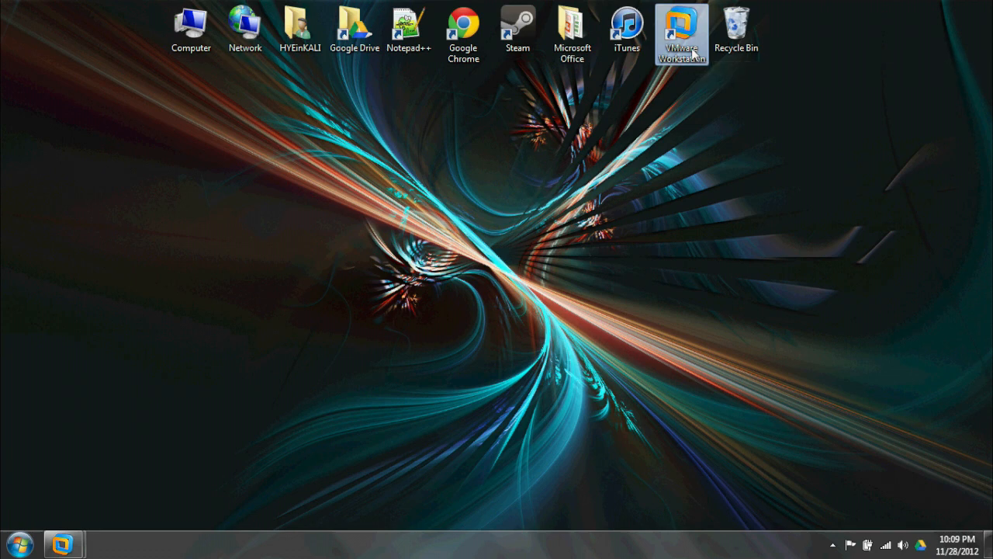
{"action": "mouse_move", "coordinate": [557, 211]}
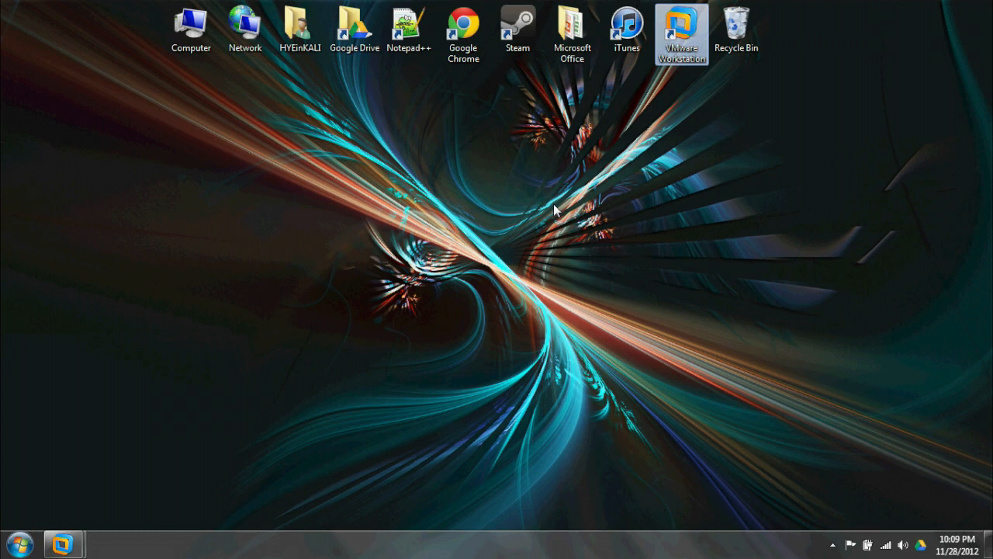
{"action": "mouse_move", "coordinate": [344, 204]}
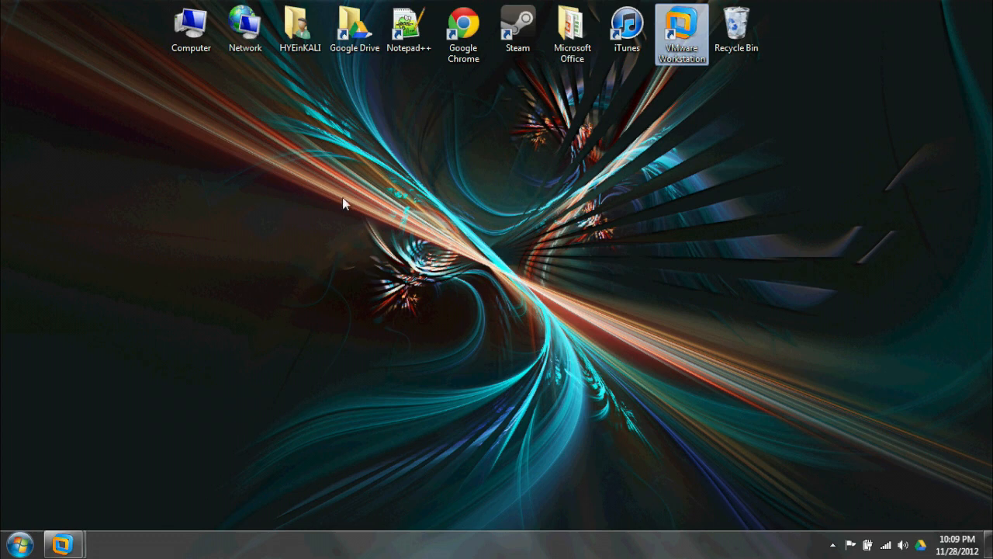
{"action": "mouse_move", "coordinate": [489, 194]}
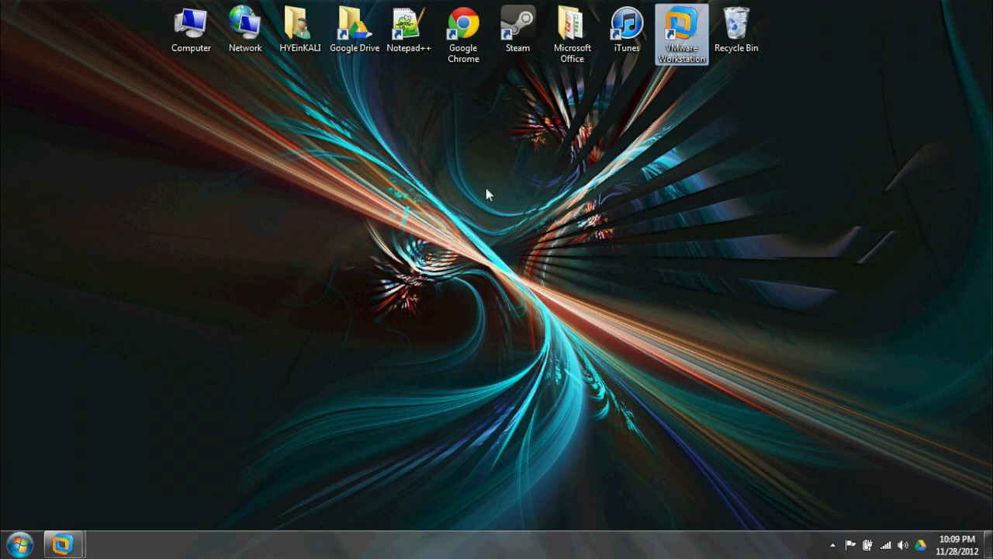
{"action": "mouse_move", "coordinate": [587, 146]}
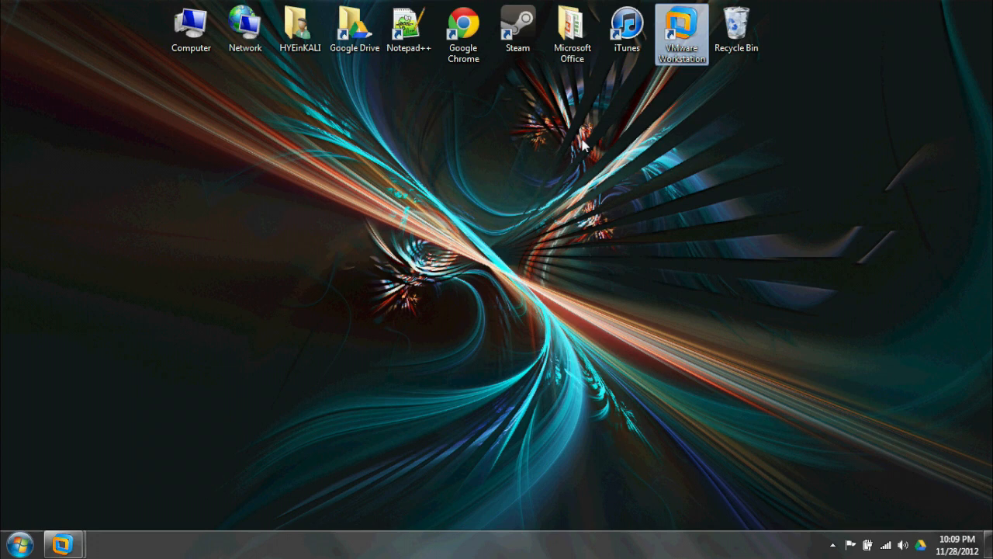
{"action": "mouse_move", "coordinate": [326, 177]}
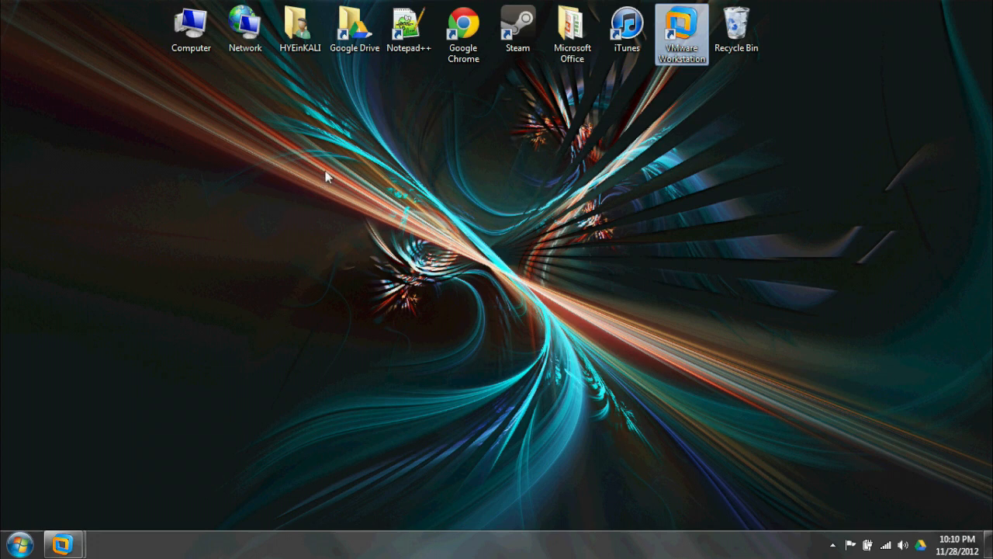
{"action": "mouse_move", "coordinate": [442, 187]}
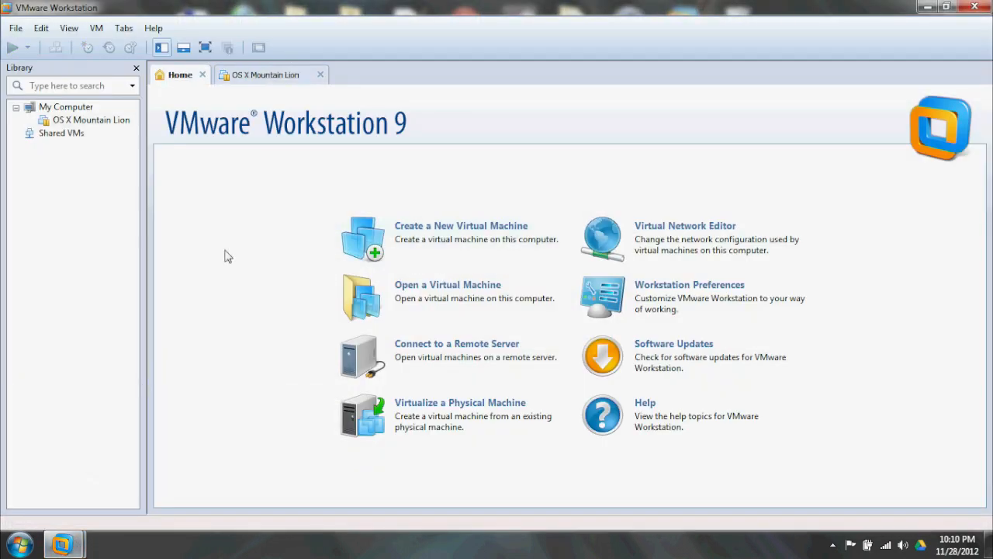
{"action": "mouse_move", "coordinate": [34, 59]}
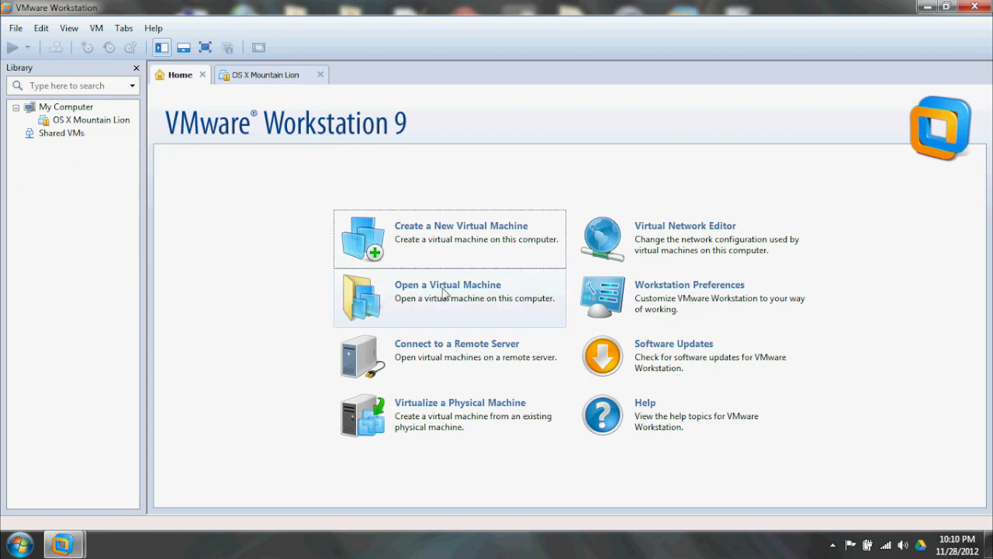
Start opening an existing virtual machine from the VMware Home screen.
{"action": "left_click", "coordinate": [447, 284]}
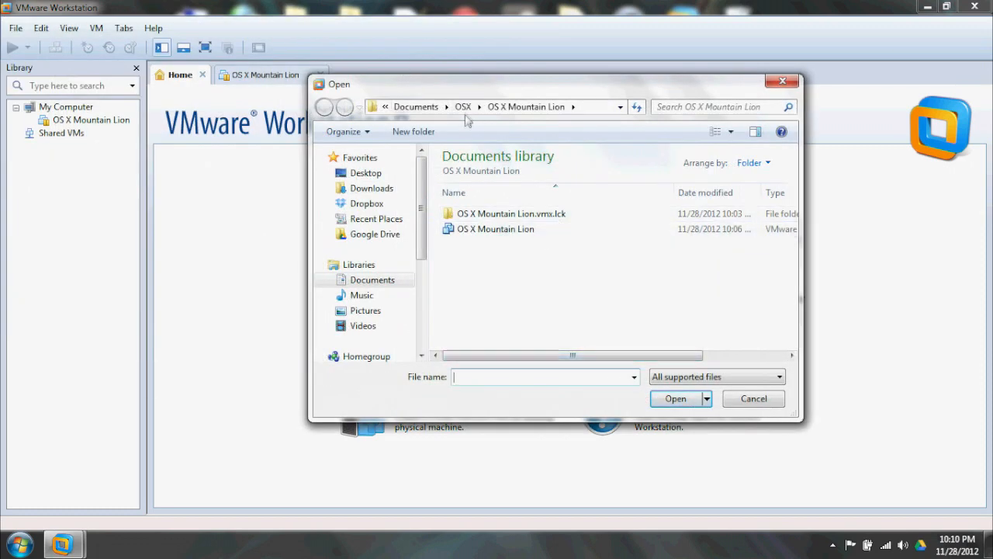
Select the OS X Mountain Lion .vmx file inside the OS X Mountain Lion folder under OSX.
{"action": "left_click", "coordinate": [323, 105]}
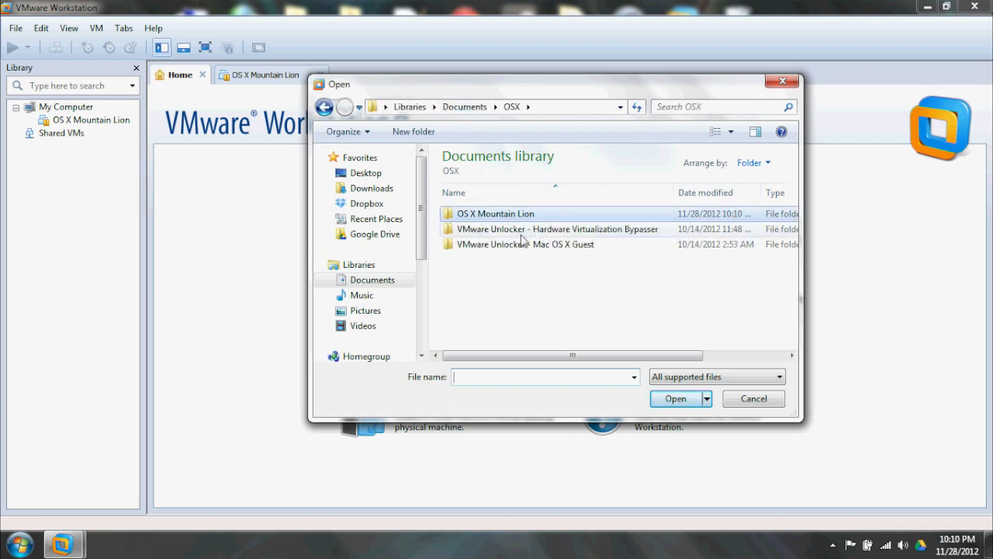
{"action": "double_click", "coordinate": [495, 215]}
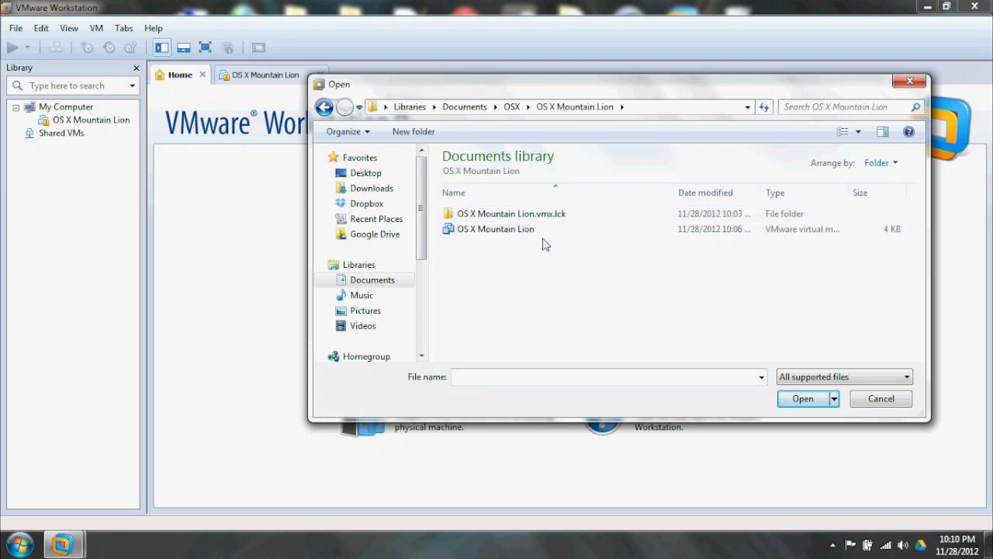
{"action": "left_click", "coordinate": [494, 229]}
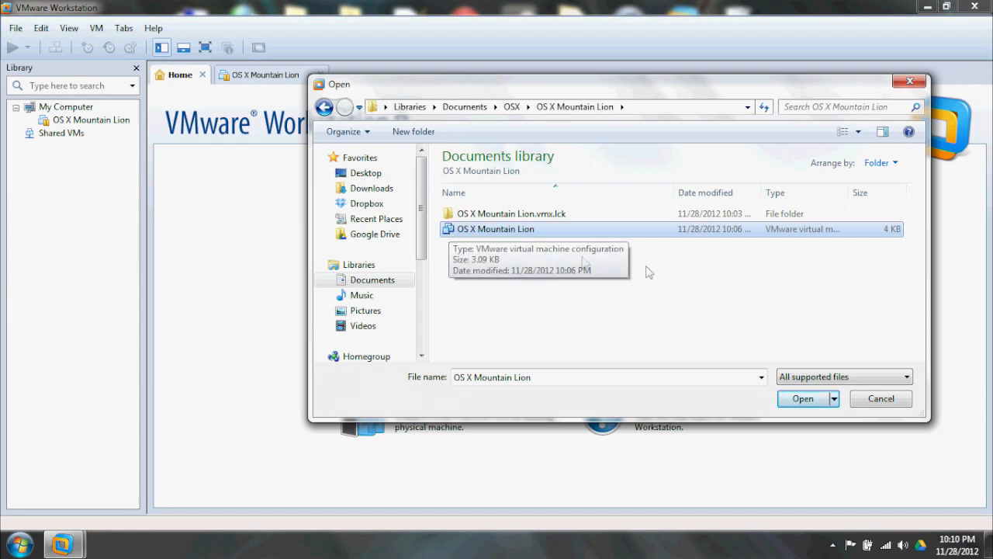
{"action": "mouse_move", "coordinate": [791, 342]}
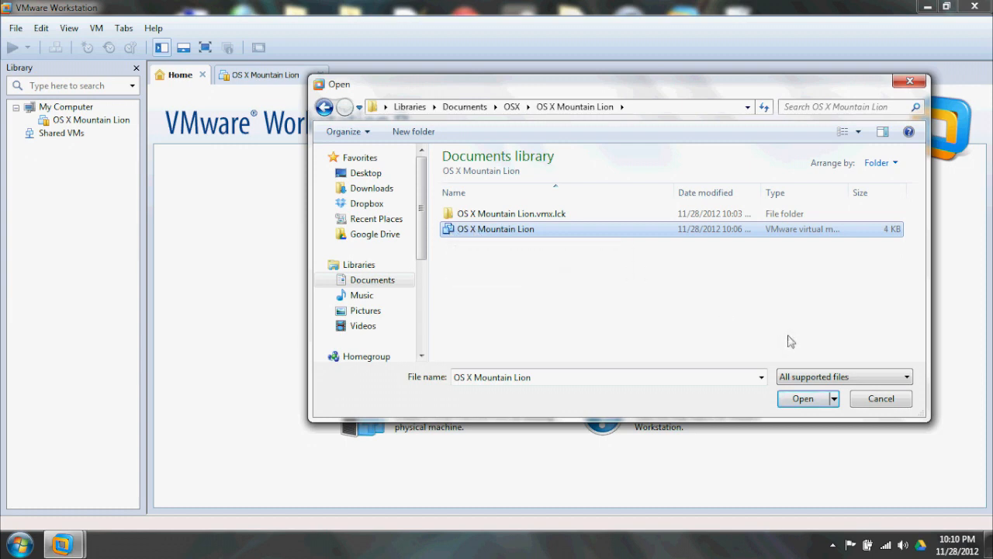
Load the selected OS X Mountain Lion VM into its own suspended-state tab.
{"action": "left_click", "coordinate": [802, 397]}
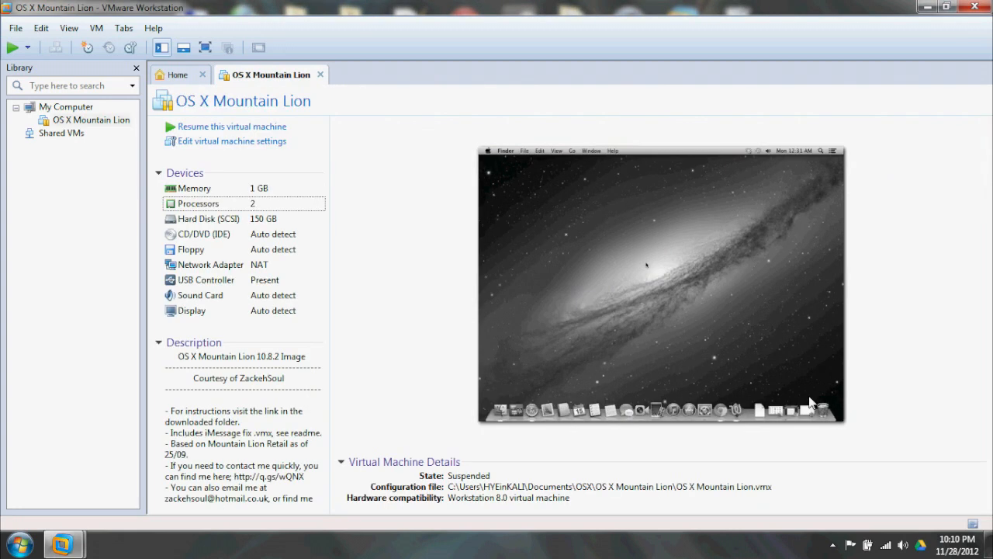
{"action": "mouse_move", "coordinate": [225, 126]}
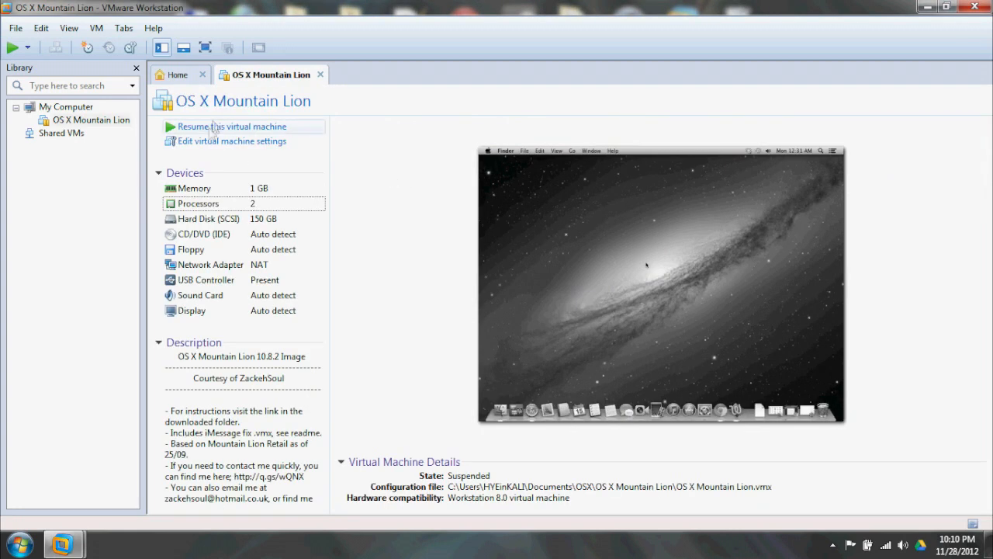
{"action": "mouse_move", "coordinate": [502, 298]}
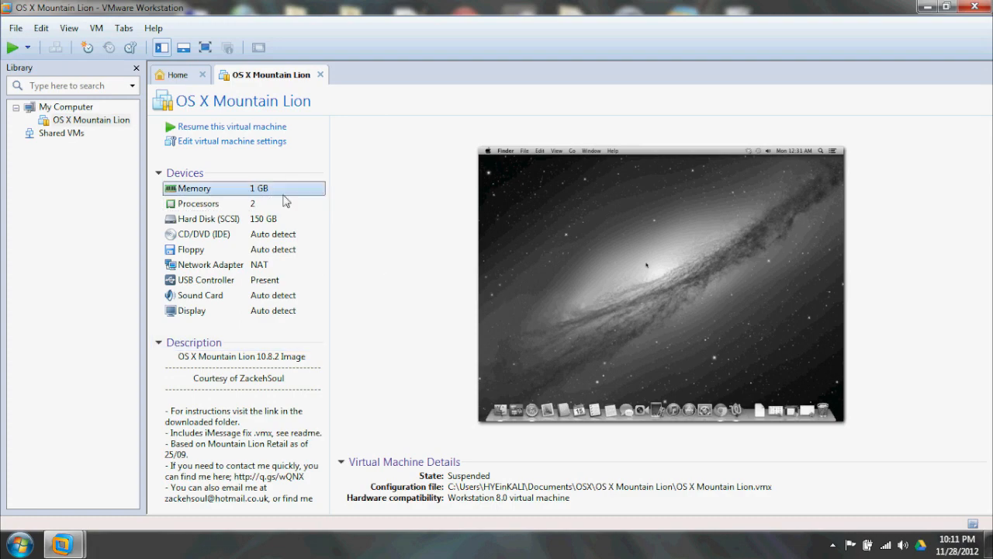
Review the VM's hardware settings: 1 GB memory and the processor configuration.
{"action": "left_click", "coordinate": [230, 140]}
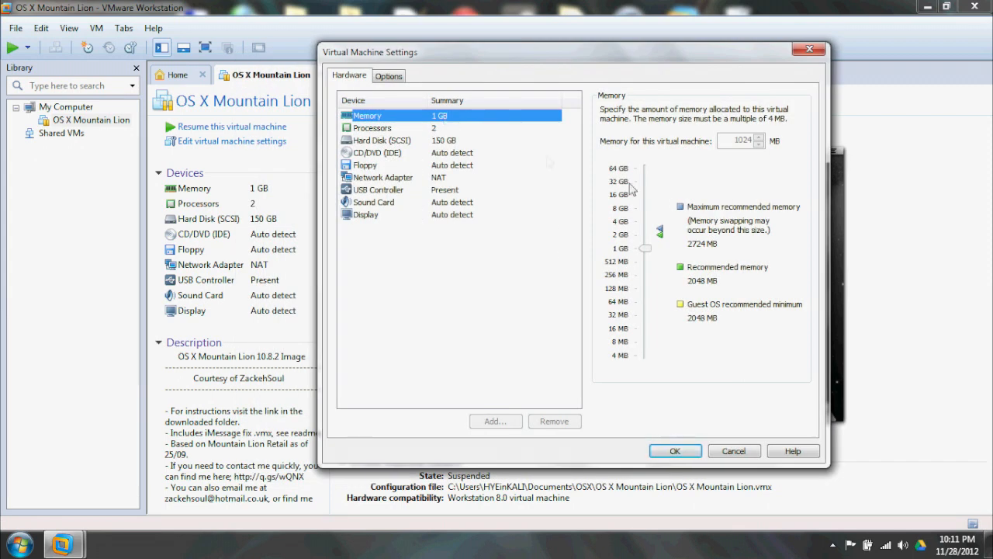
{"action": "mouse_move", "coordinate": [649, 233]}
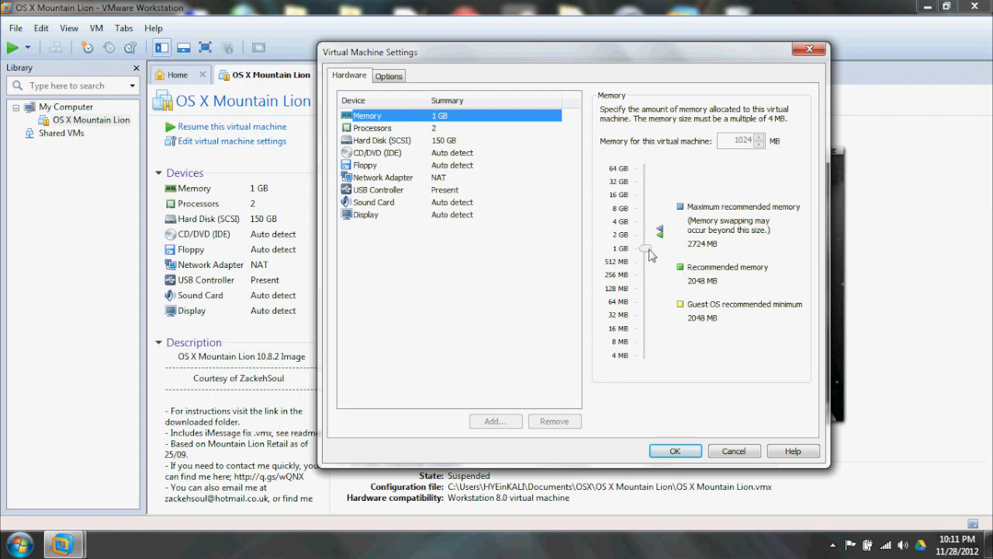
{"action": "mouse_move", "coordinate": [702, 221]}
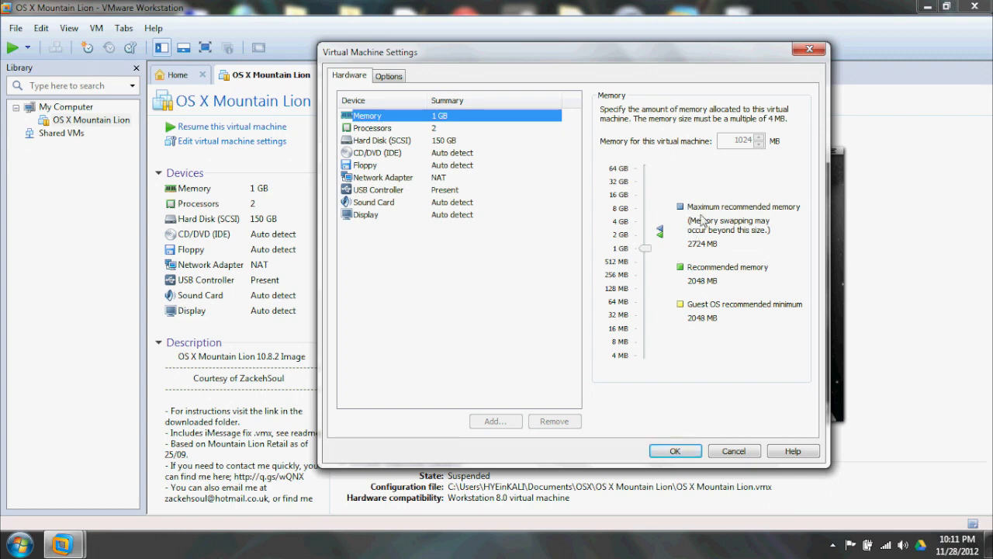
{"action": "mouse_move", "coordinate": [736, 246]}
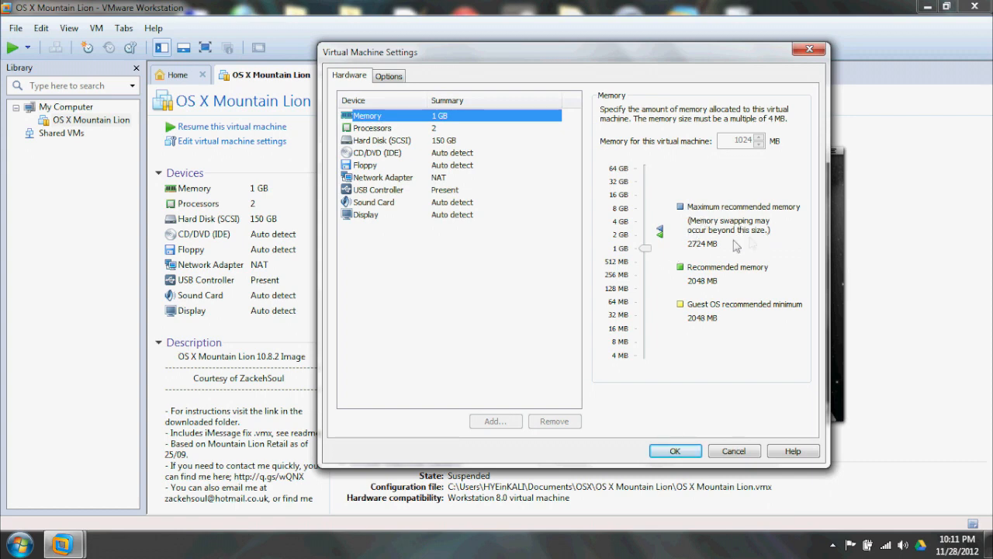
{"action": "mouse_move", "coordinate": [650, 249]}
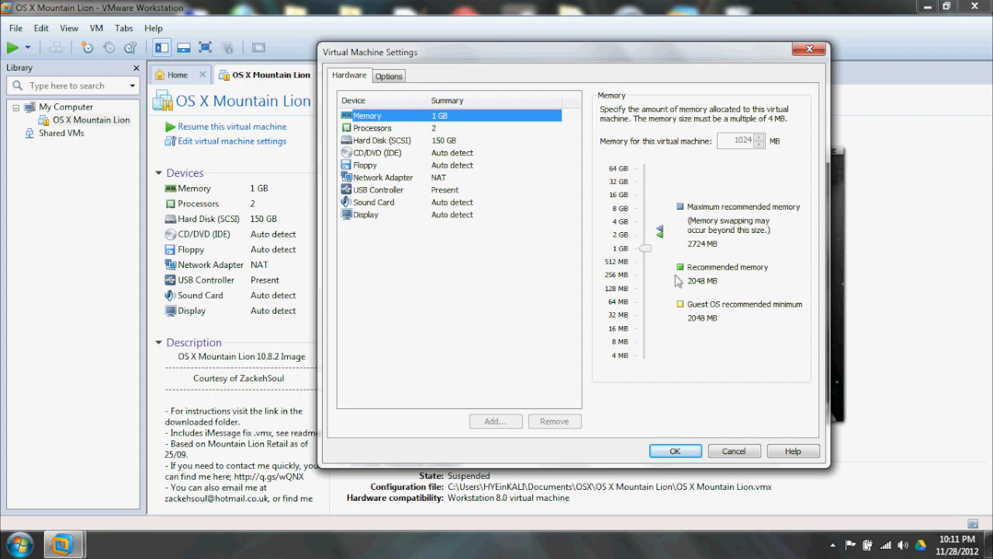
{"action": "left_click", "coordinate": [372, 127]}
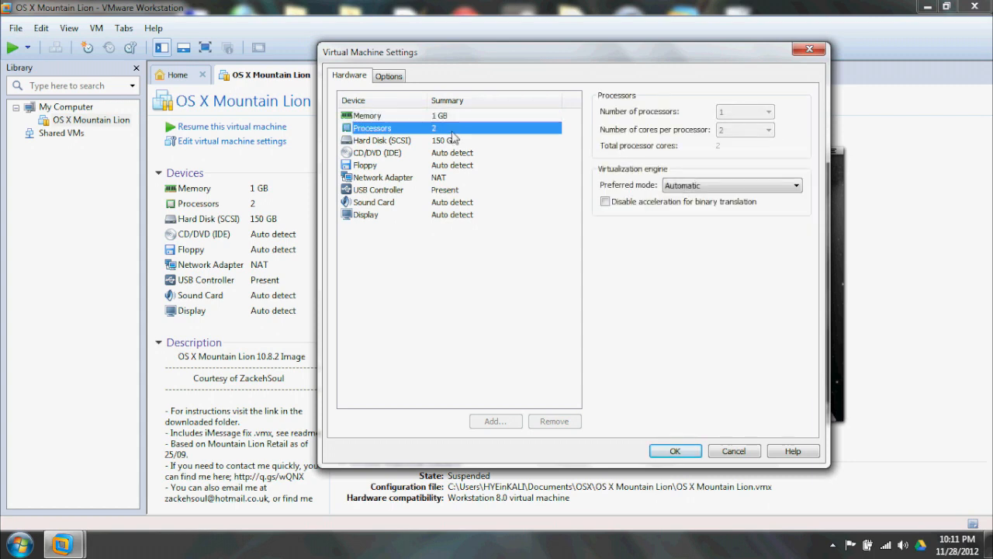
{"action": "mouse_move", "coordinate": [524, 273]}
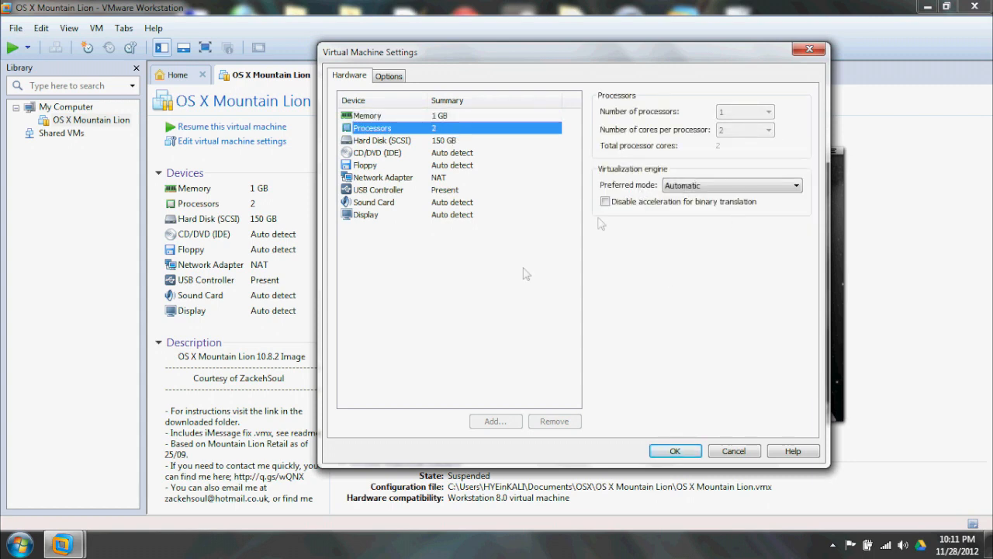
{"action": "mouse_move", "coordinate": [436, 146]}
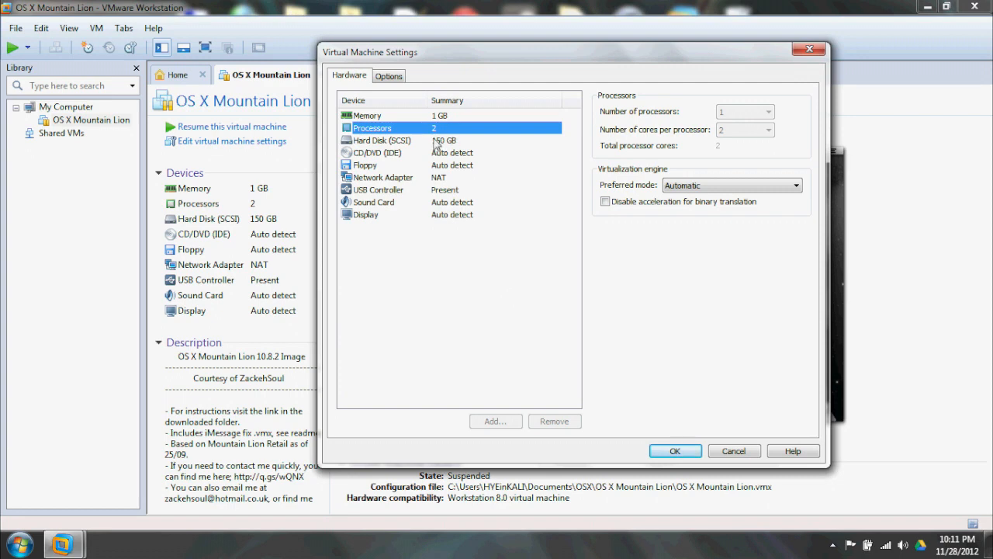
Review the hard disk, network adapter and USB controller settings, then cancel without changes.
{"action": "left_click", "coordinate": [381, 139]}
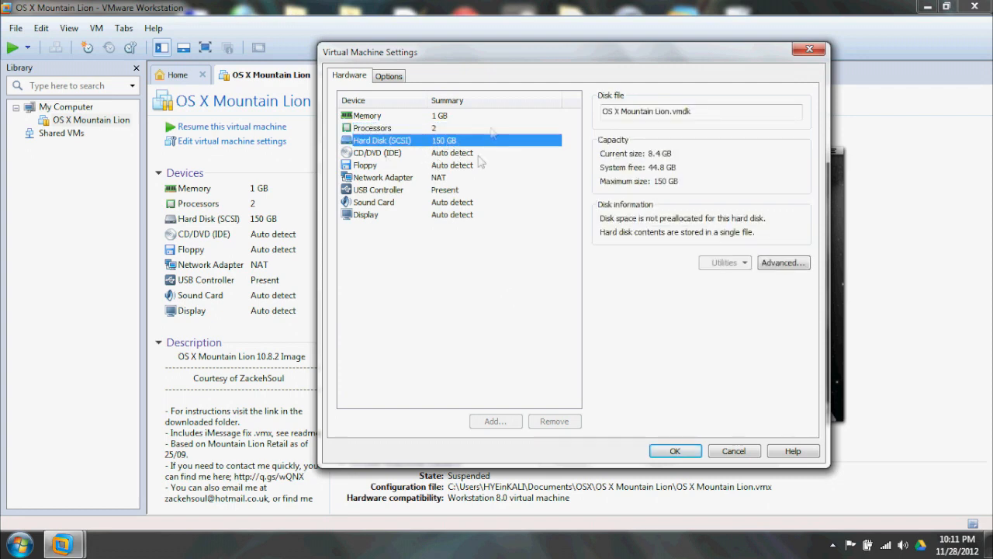
{"action": "mouse_move", "coordinate": [521, 181]}
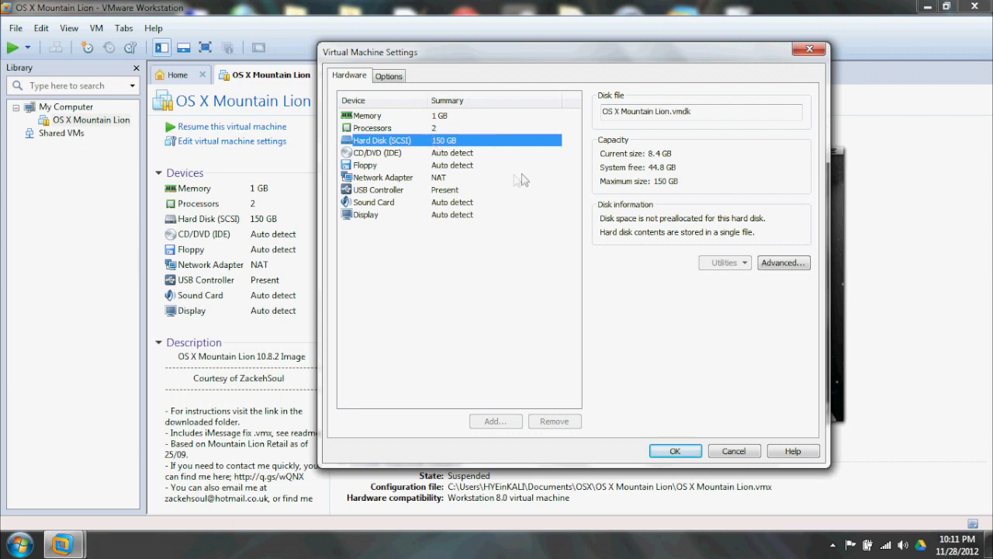
{"action": "mouse_move", "coordinate": [661, 153]}
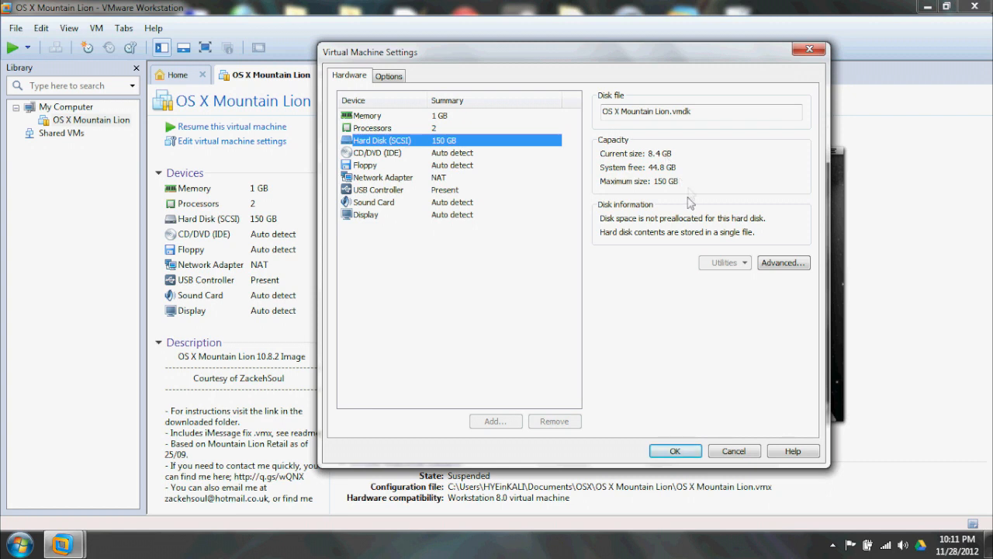
{"action": "mouse_move", "coordinate": [686, 181]}
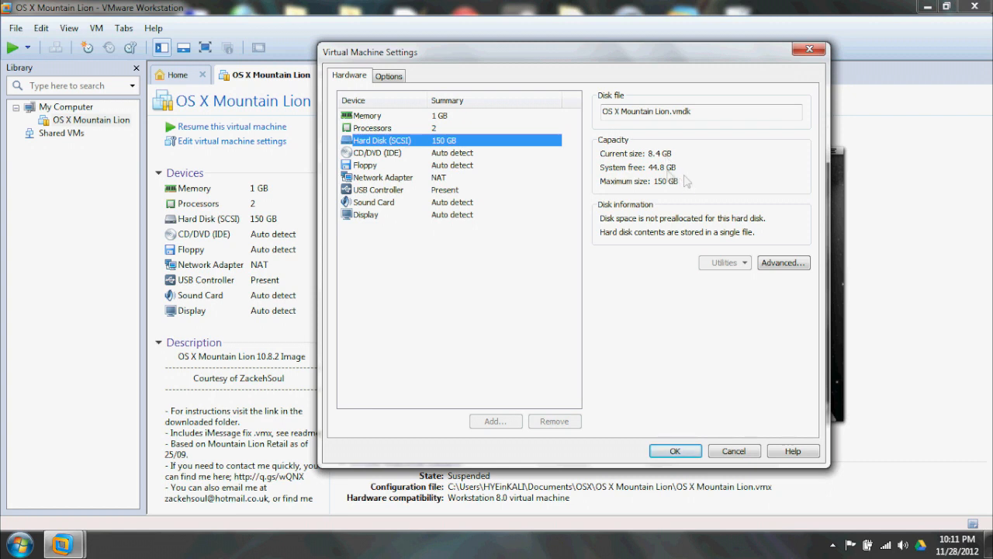
{"action": "mouse_move", "coordinate": [670, 174]}
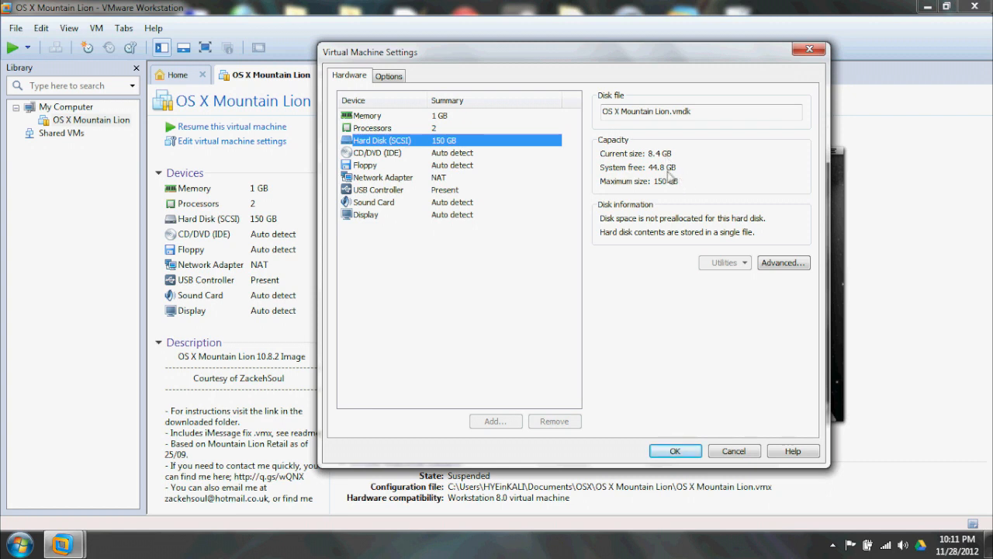
{"action": "mouse_move", "coordinate": [727, 187]}
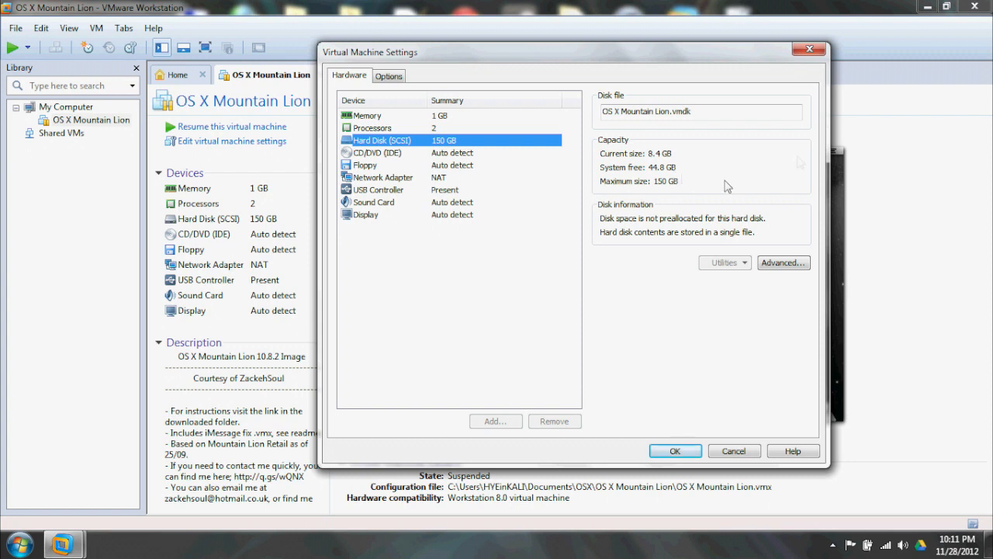
{"action": "mouse_move", "coordinate": [667, 198]}
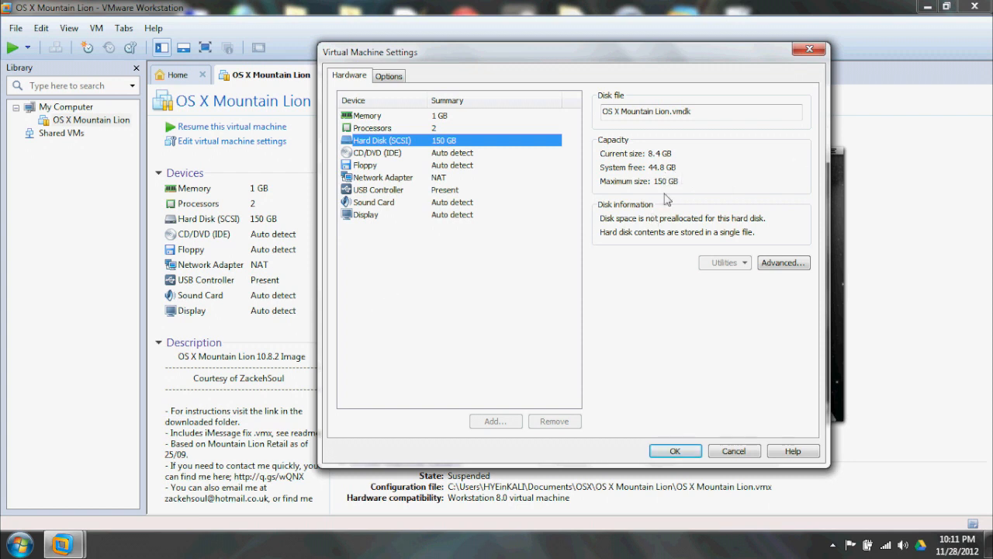
{"action": "mouse_move", "coordinate": [452, 272]}
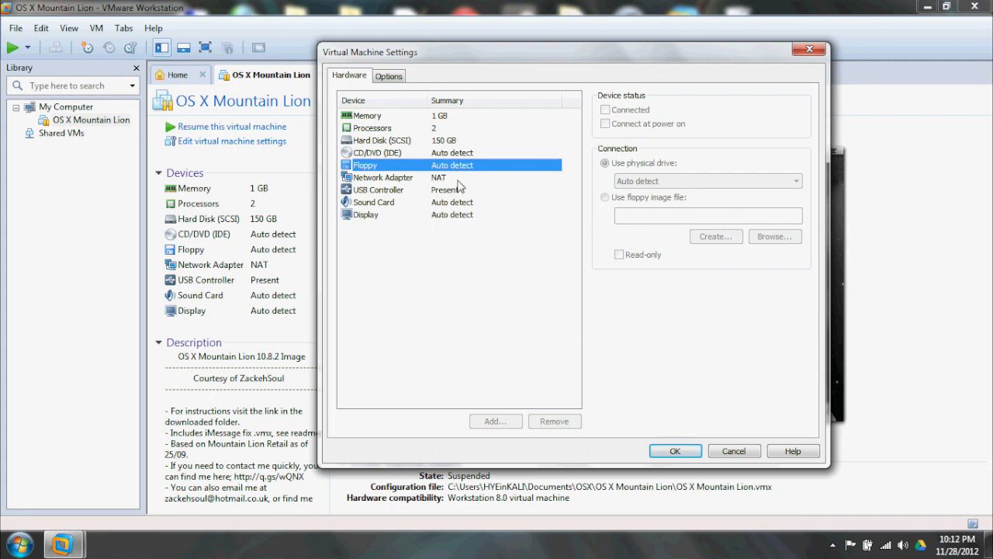
{"action": "left_click", "coordinate": [379, 177]}
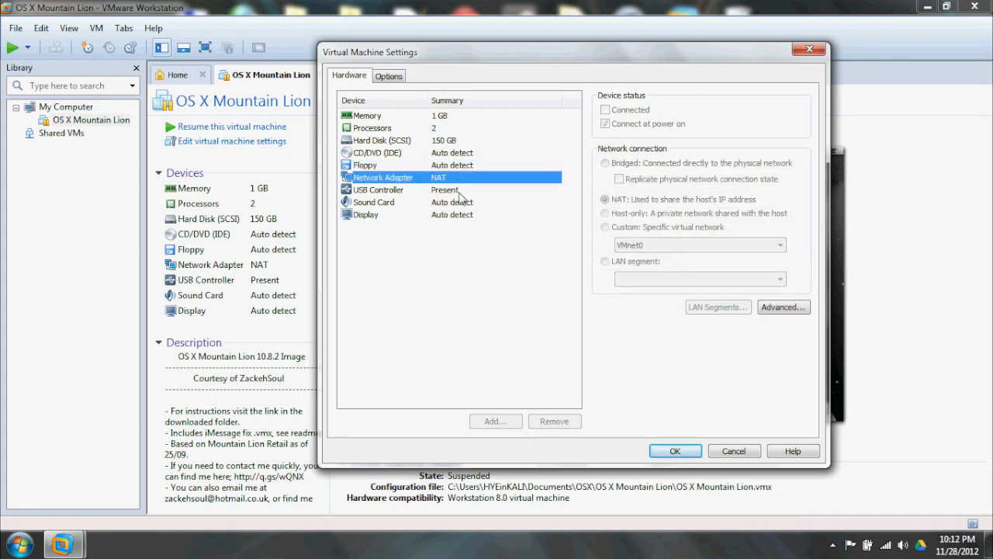
{"action": "left_click", "coordinate": [379, 189]}
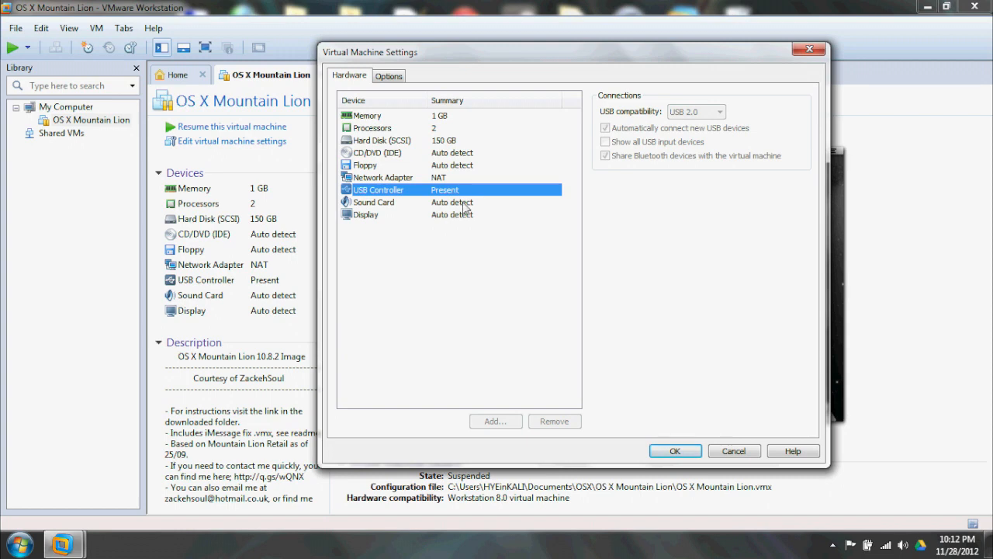
{"action": "left_click", "coordinate": [673, 450]}
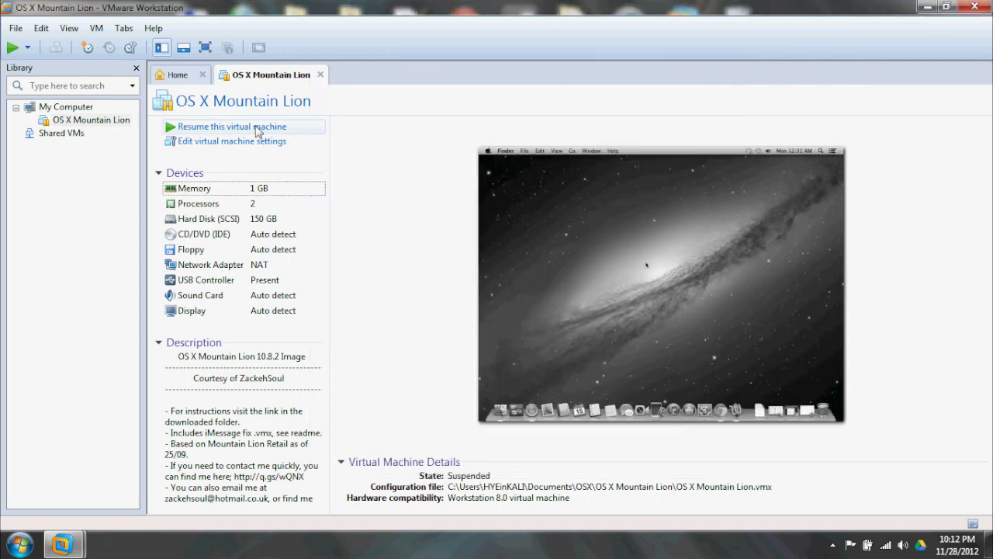
Resume the suspended Mountain Lion VM, acknowledge the Removable Devices hint, and focus the guest.
{"action": "left_click", "coordinate": [233, 126]}
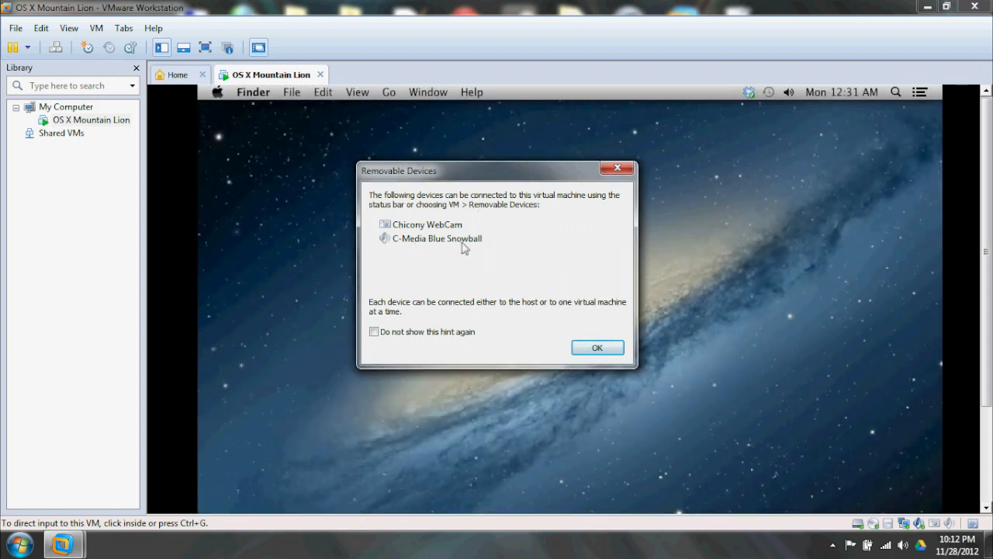
{"action": "mouse_move", "coordinate": [541, 273]}
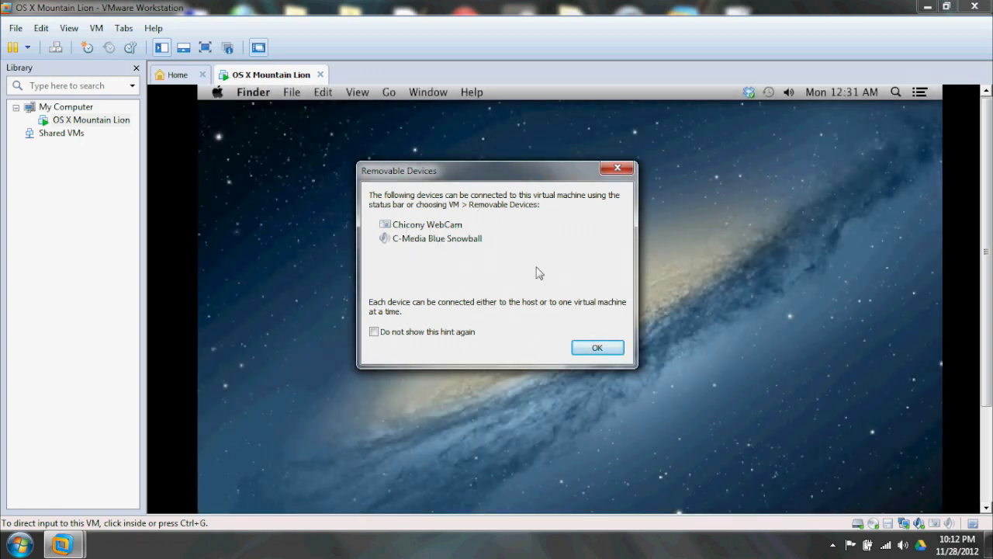
{"action": "left_click", "coordinate": [596, 348]}
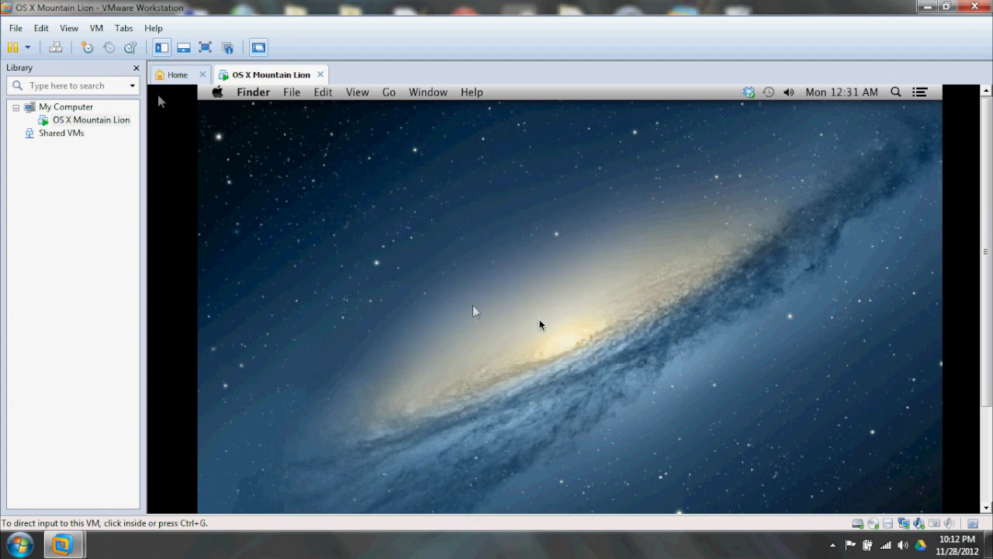
{"action": "left_click", "coordinate": [96, 28]}
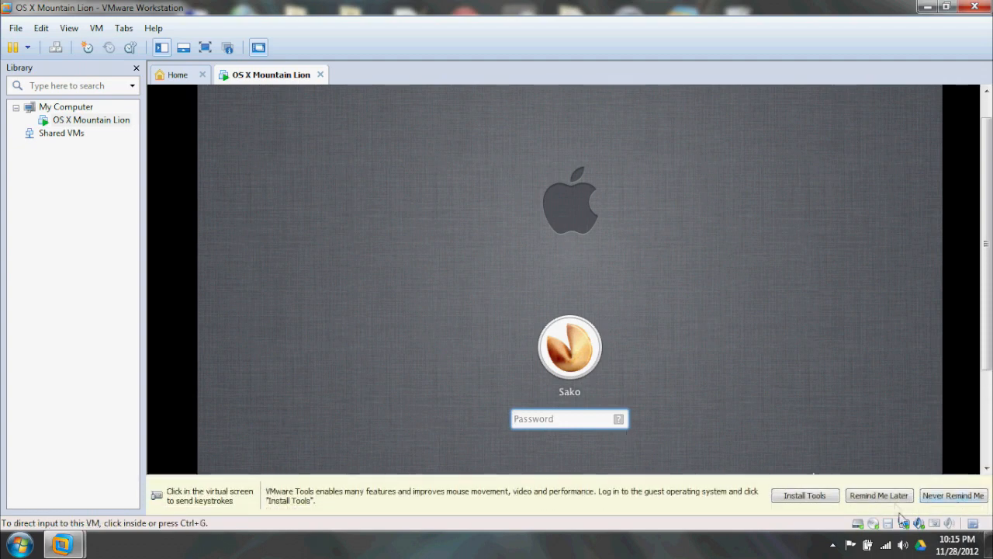
Postpone the VMware Tools reminder and log in to the Mac account with its password.
{"action": "left_click", "coordinate": [568, 419]}
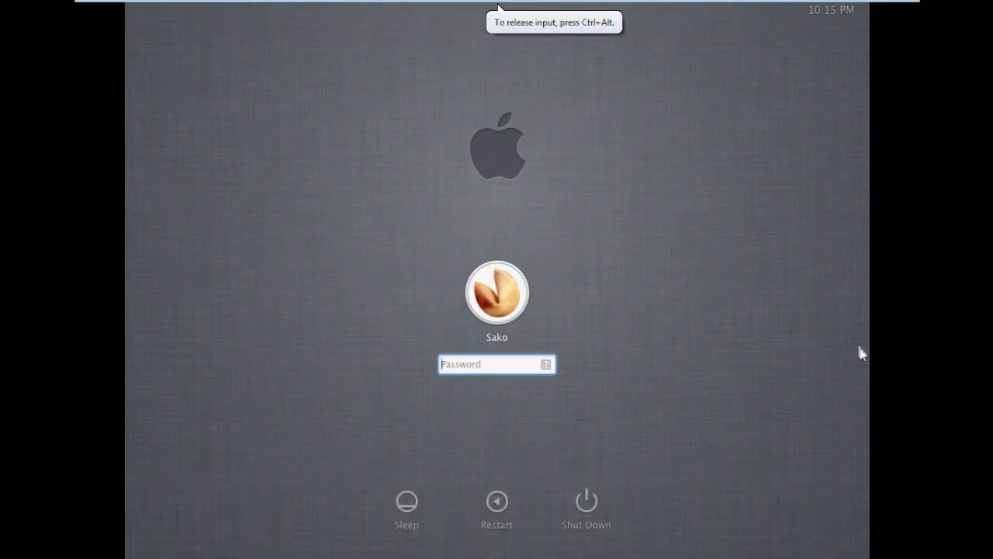
{"action": "type", "text": "password"}
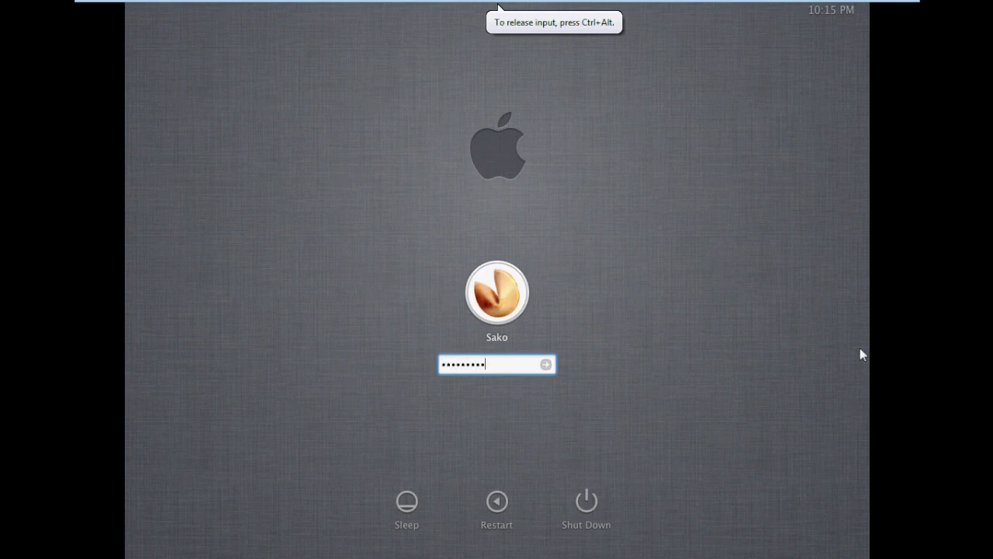
{"action": "type", "text": "•"}
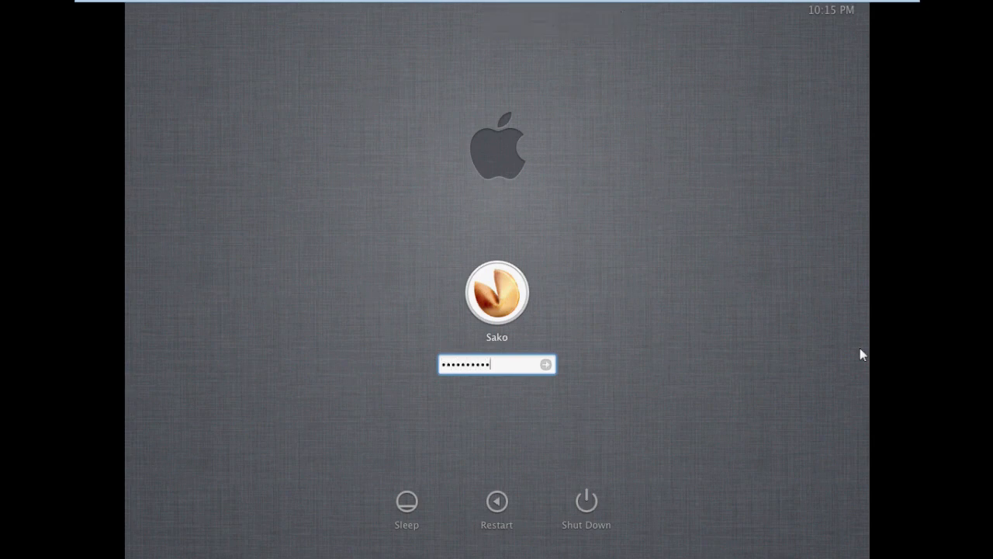
{"action": "key", "text": "Return"}
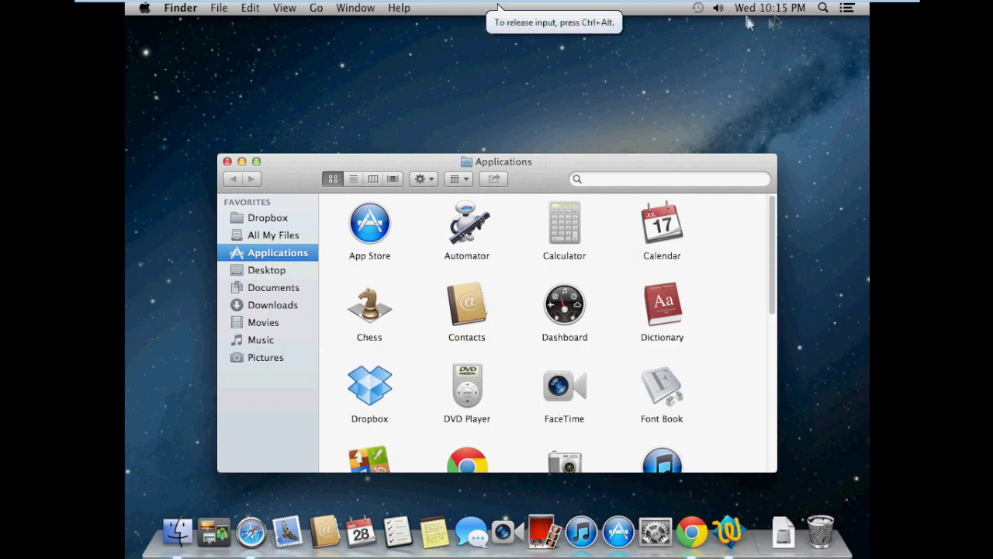
{"action": "mouse_move", "coordinate": [695, 180]}
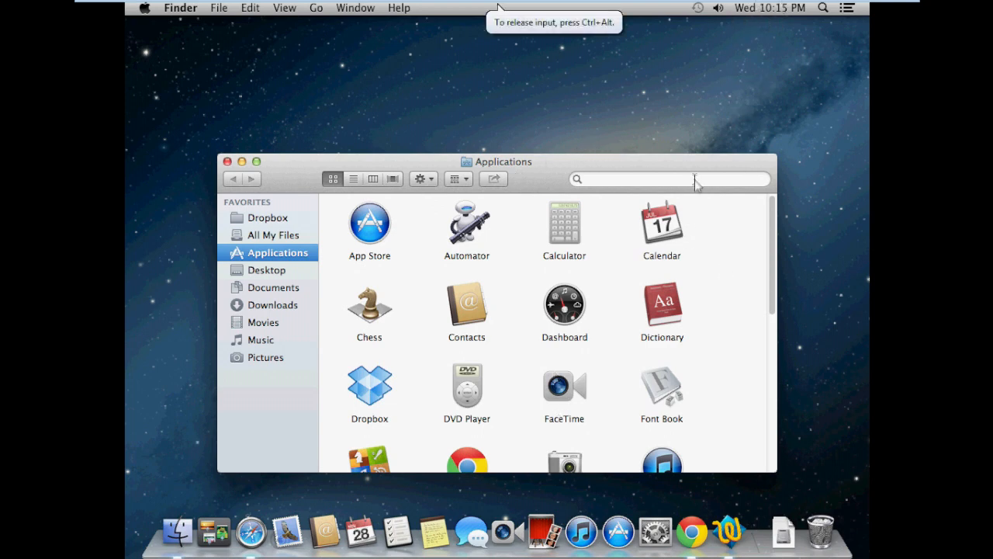
{"action": "mouse_move", "coordinate": [826, 8]}
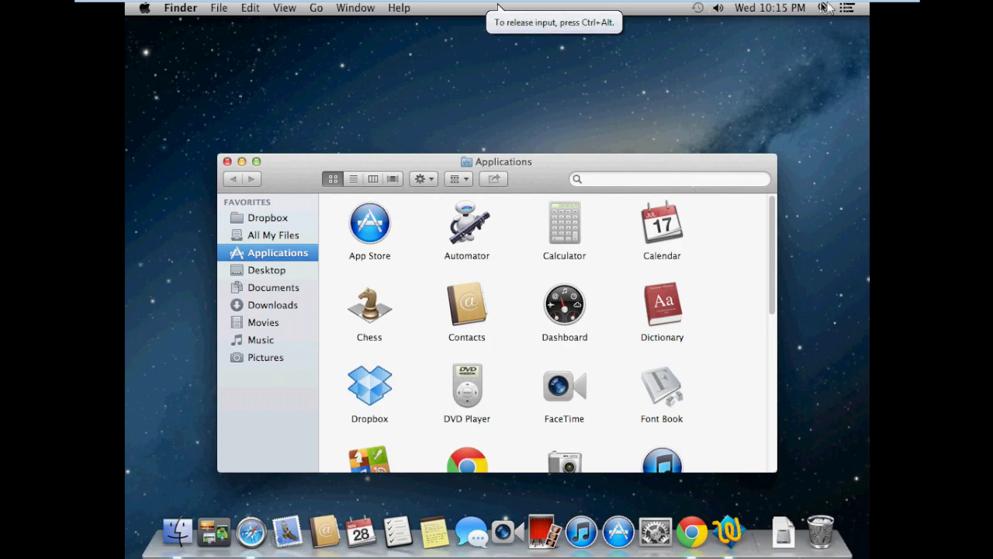
{"action": "mouse_move", "coordinate": [848, 9]}
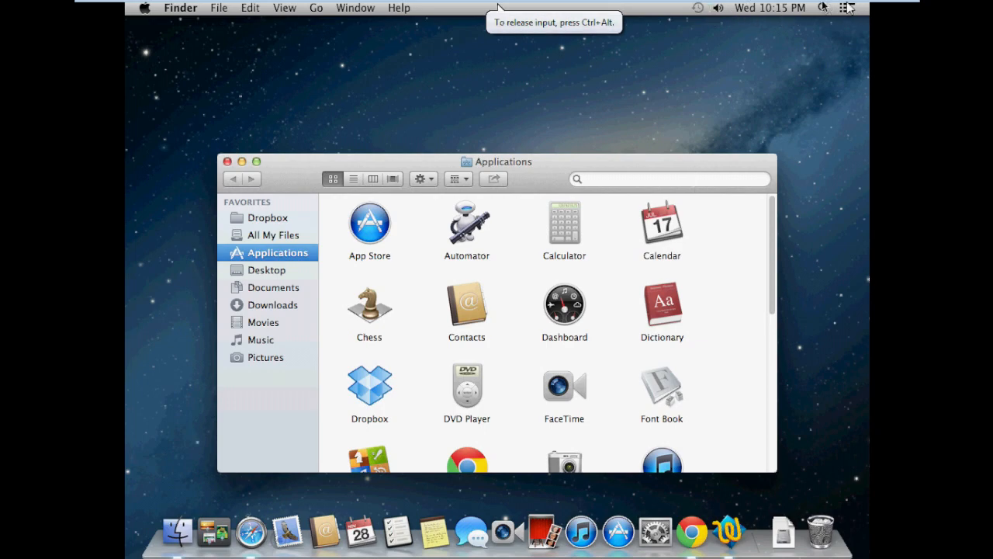
Highlight App Store in the Finder Applications window, then close the window to show the bare desktop.
{"action": "left_click", "coordinate": [847, 8]}
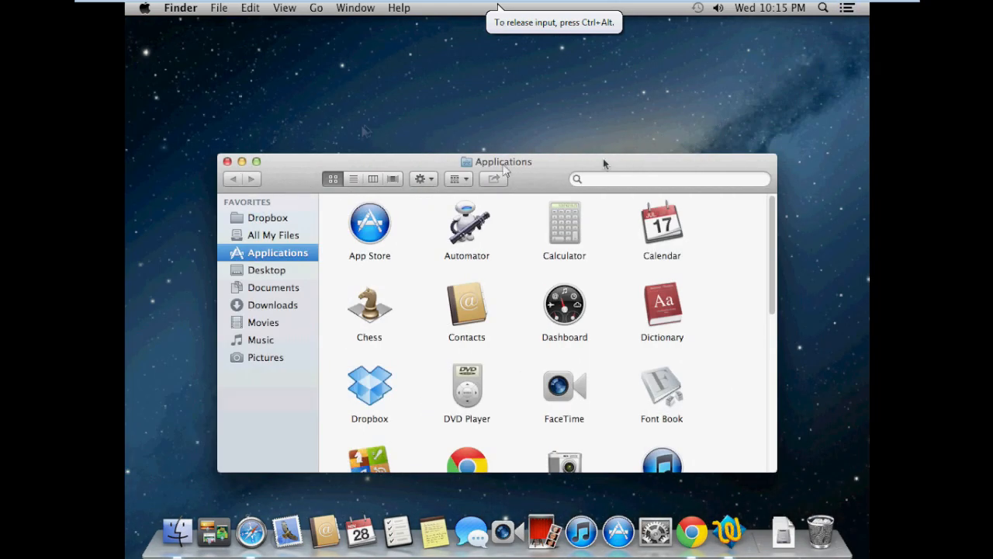
{"action": "mouse_move", "coordinate": [365, 131]}
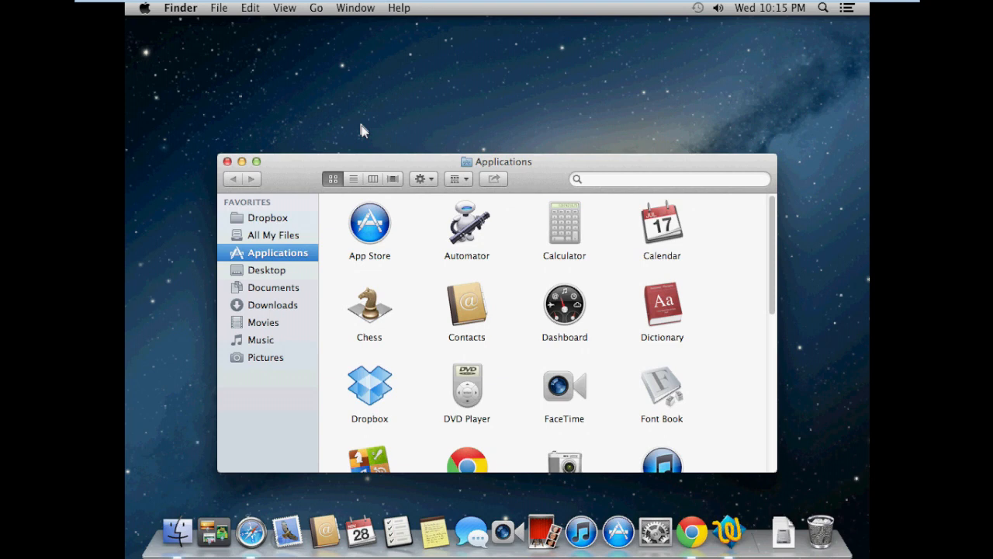
{"action": "left_click", "coordinate": [370, 220]}
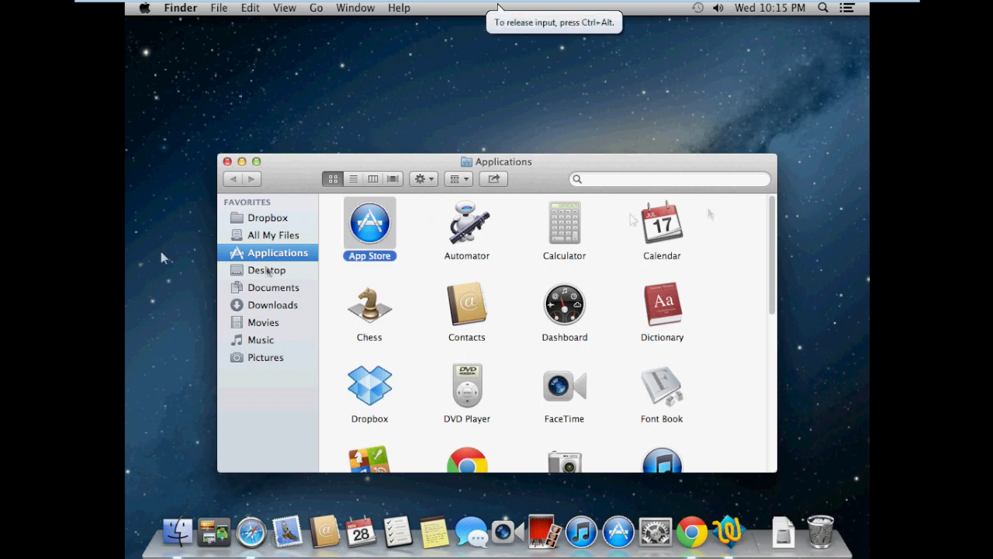
{"action": "mouse_move", "coordinate": [228, 161]}
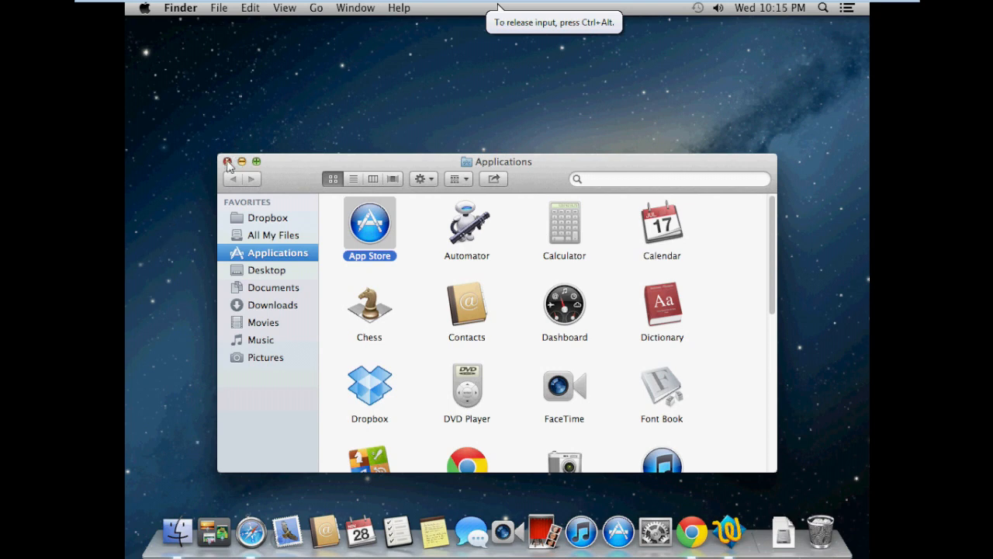
{"action": "left_click", "coordinate": [228, 162]}
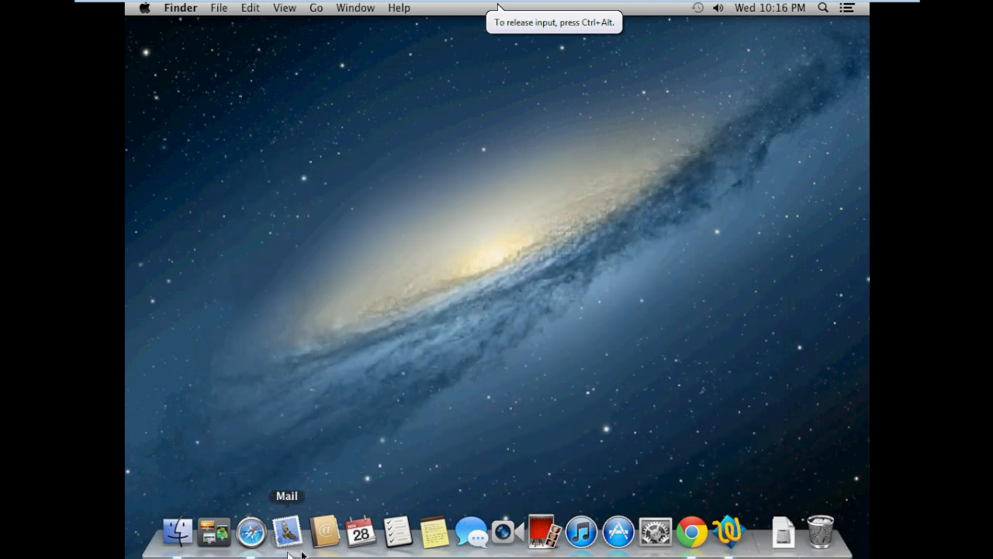
Launch Safari from the Dock to the Google+ sign-in page and allow its keychain password.
{"action": "left_click", "coordinate": [251, 531]}
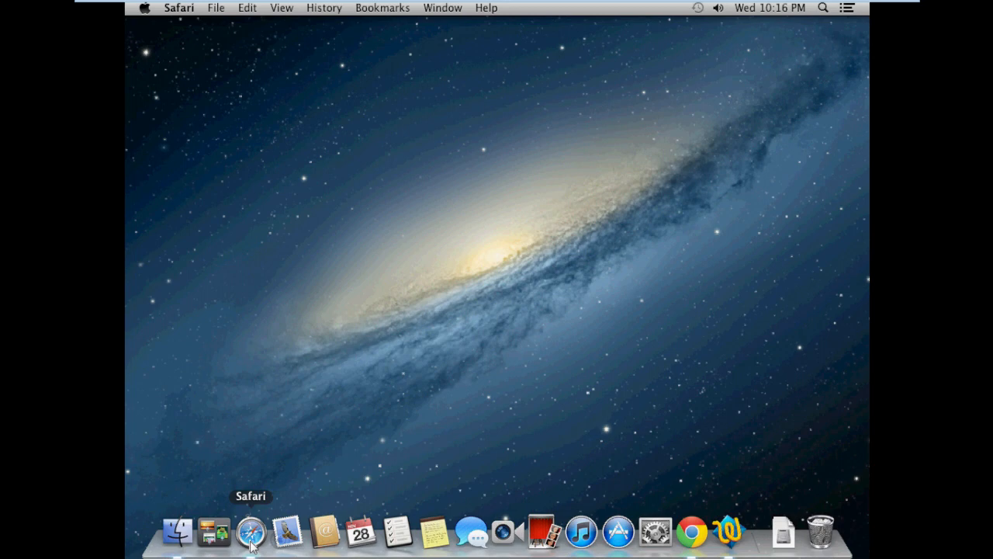
{"action": "mouse_move", "coordinate": [444, 256]}
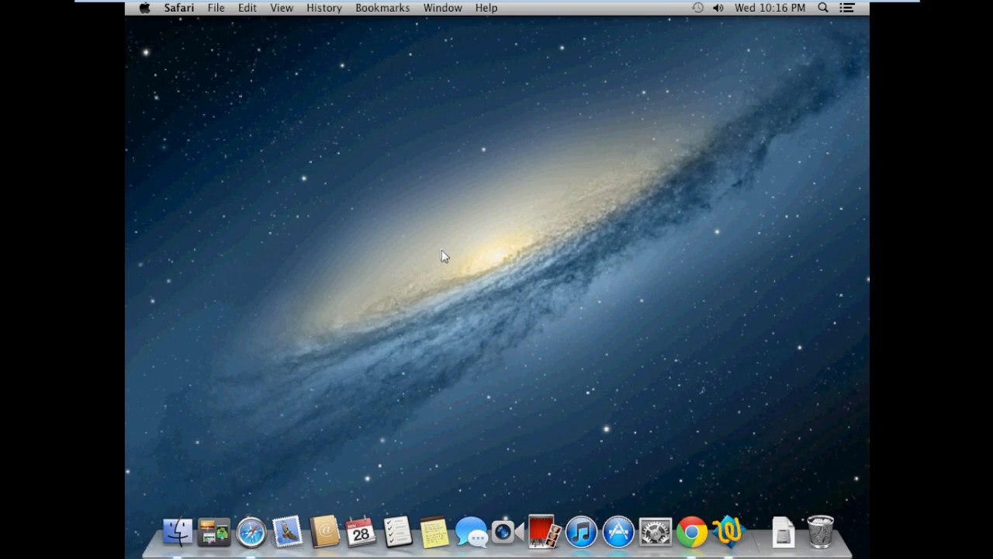
{"action": "left_click", "coordinate": [249, 531]}
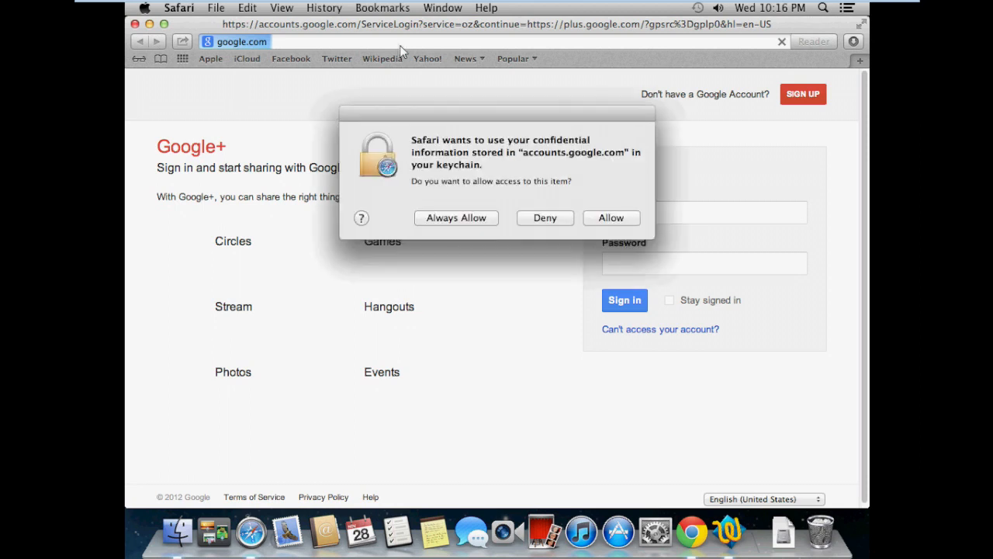
{"action": "mouse_move", "coordinate": [621, 240]}
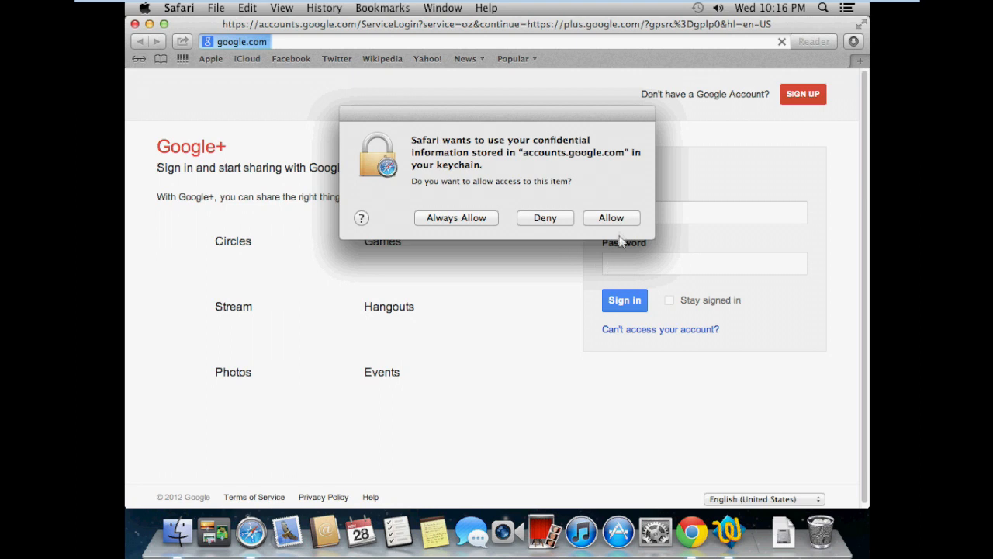
{"action": "mouse_move", "coordinate": [618, 231]}
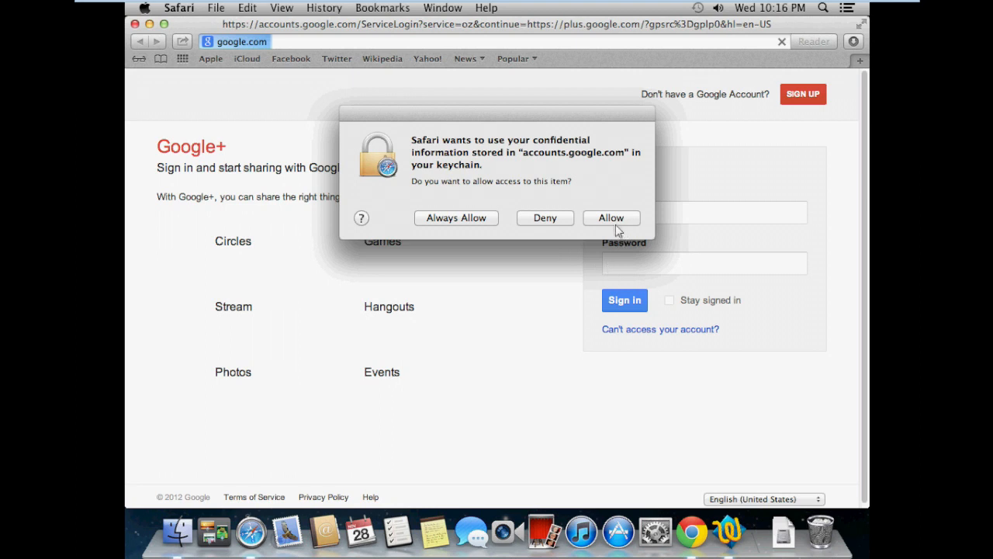
{"action": "left_click", "coordinate": [612, 217]}
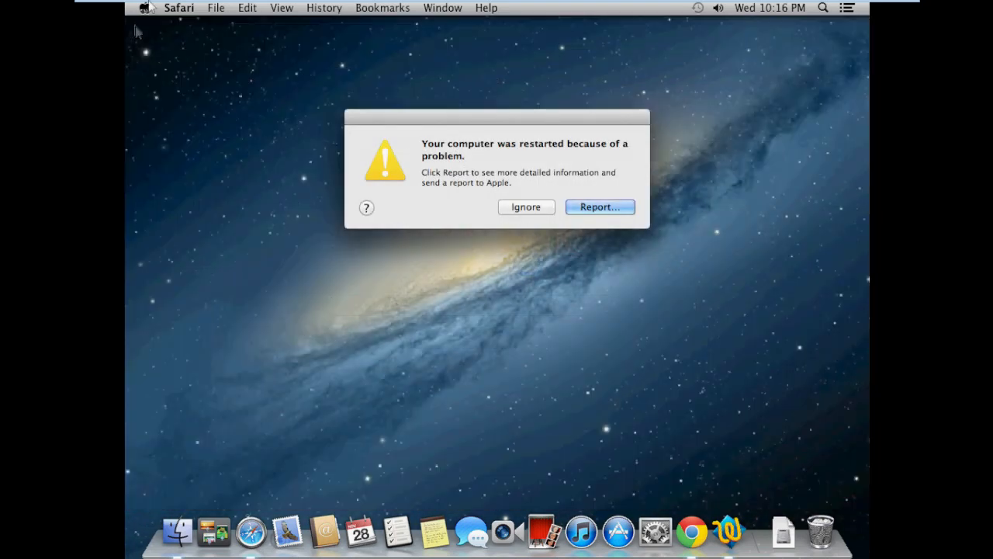
Glance at the Apple menu, then ignore the 'restarted because of a problem' crash prompt.
{"action": "left_click", "coordinate": [145, 8]}
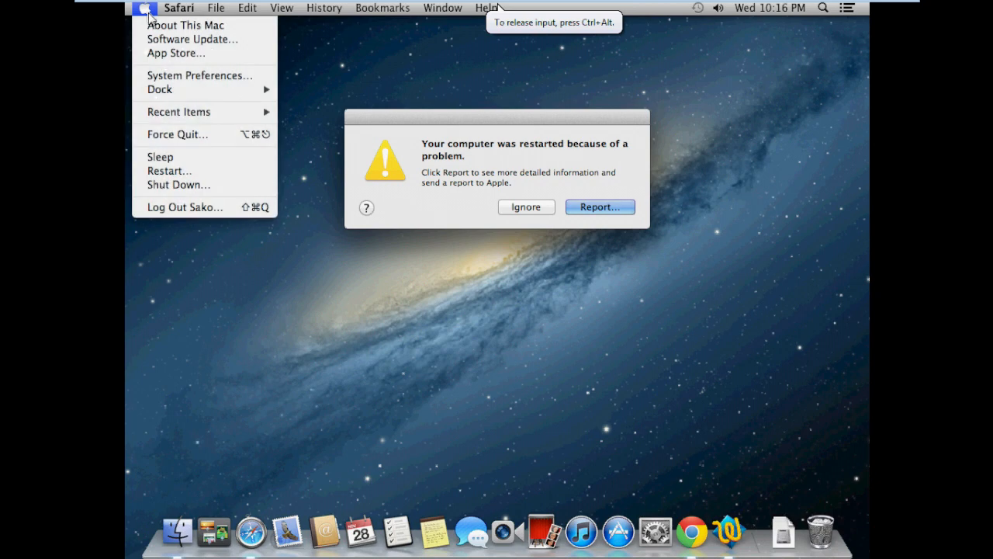
{"action": "mouse_move", "coordinate": [187, 25]}
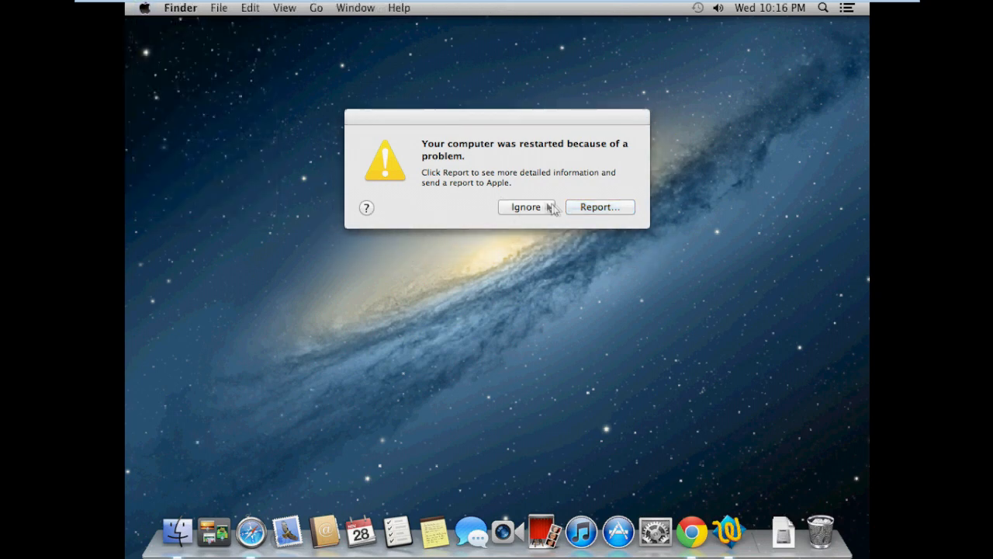
{"action": "left_click", "coordinate": [527, 208]}
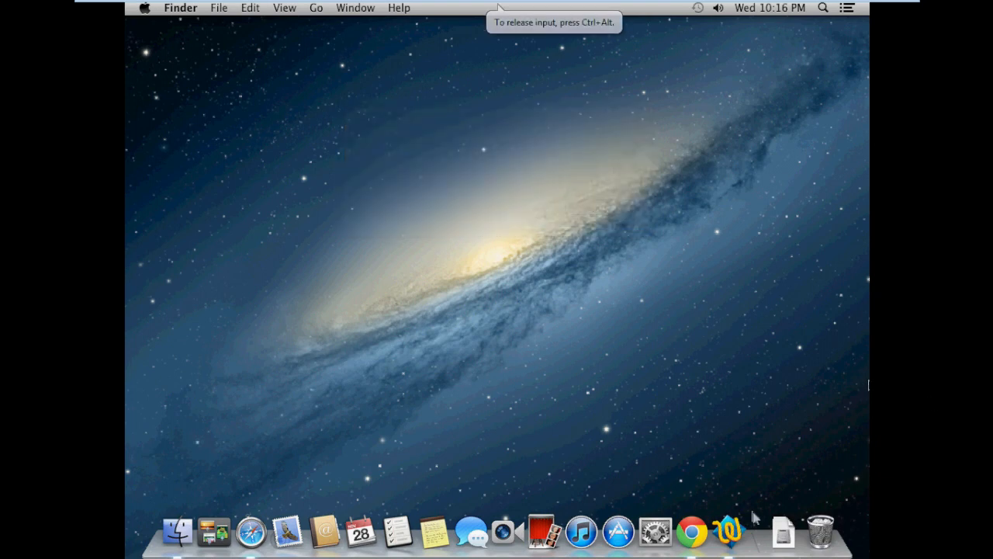
{"action": "mouse_move", "coordinate": [819, 531]}
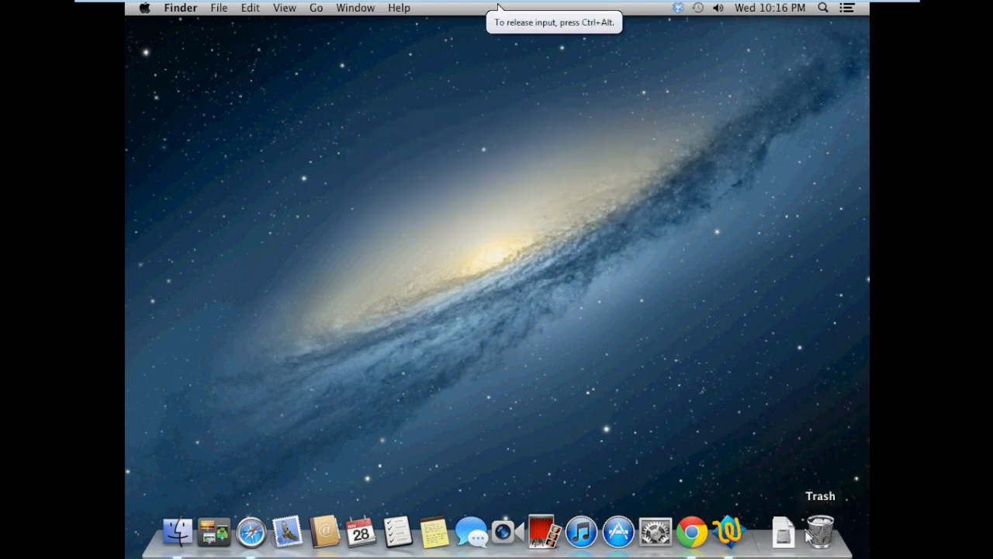
{"action": "mouse_move", "coordinate": [655, 532]}
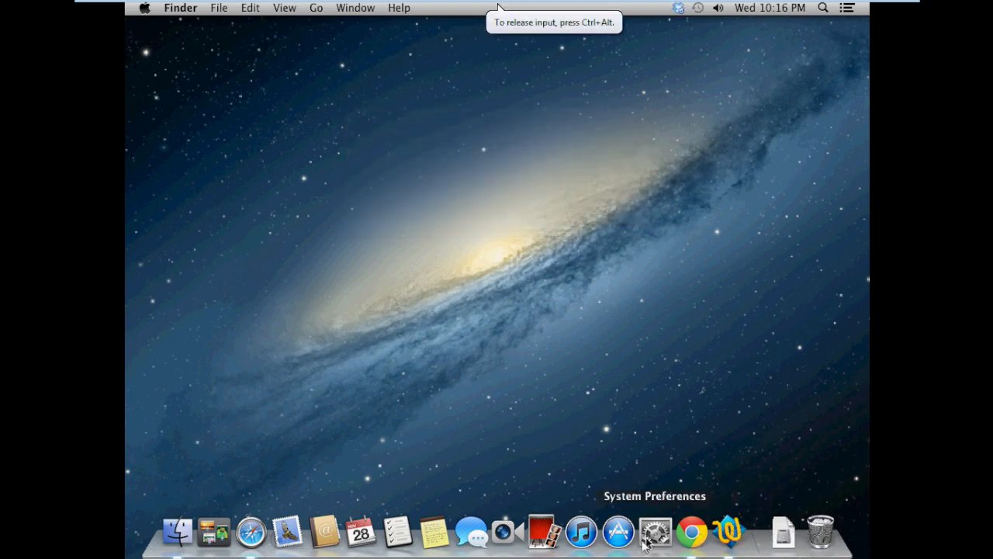
{"action": "mouse_move", "coordinate": [576, 301]}
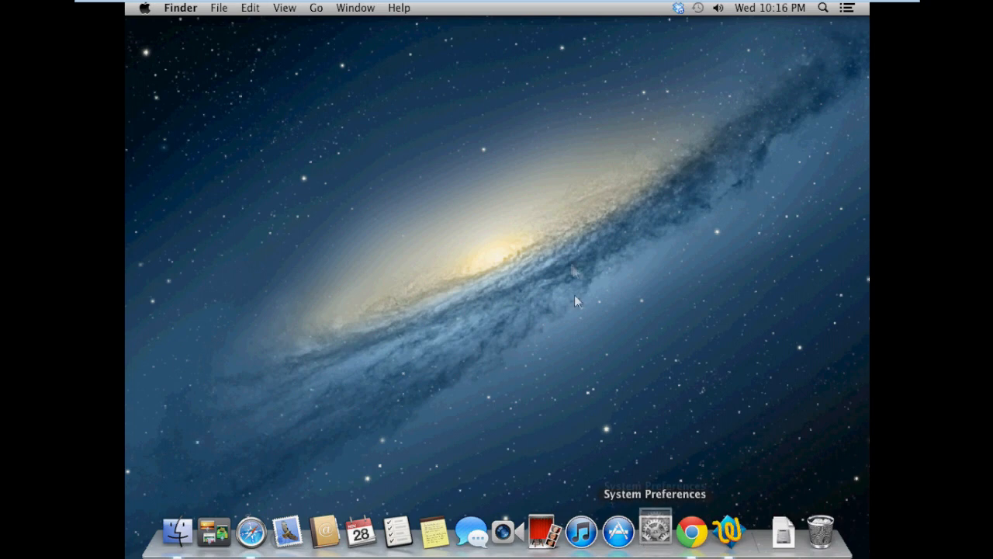
Launch System Preferences from the Dock in the Mountain Lion guest.
{"action": "left_click", "coordinate": [655, 530]}
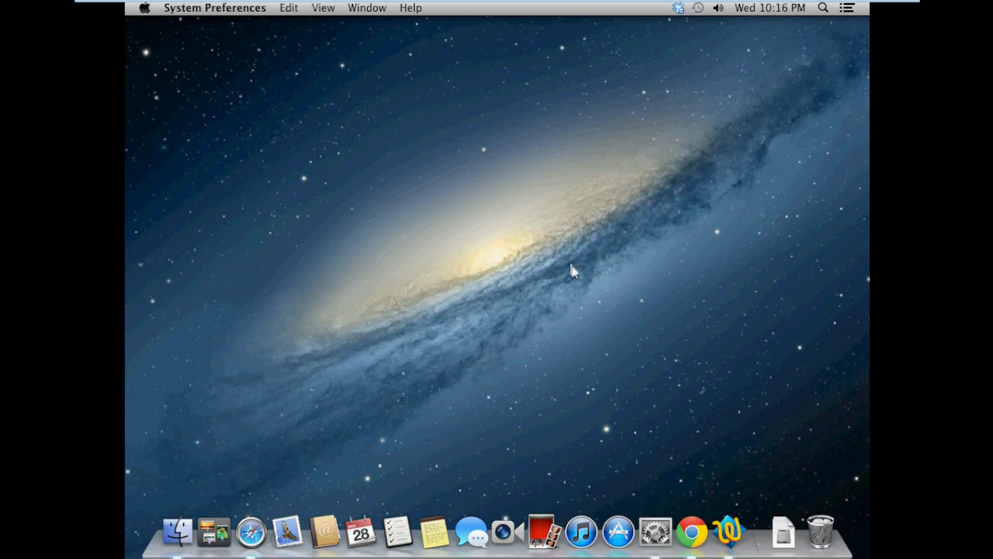
{"action": "mouse_move", "coordinate": [380, 196]}
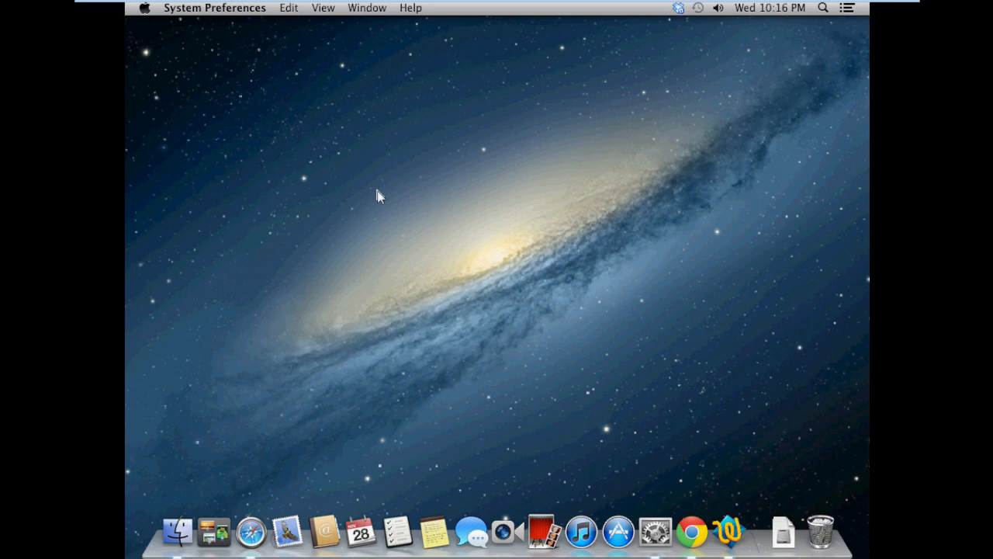
{"action": "mouse_move", "coordinate": [397, 344]}
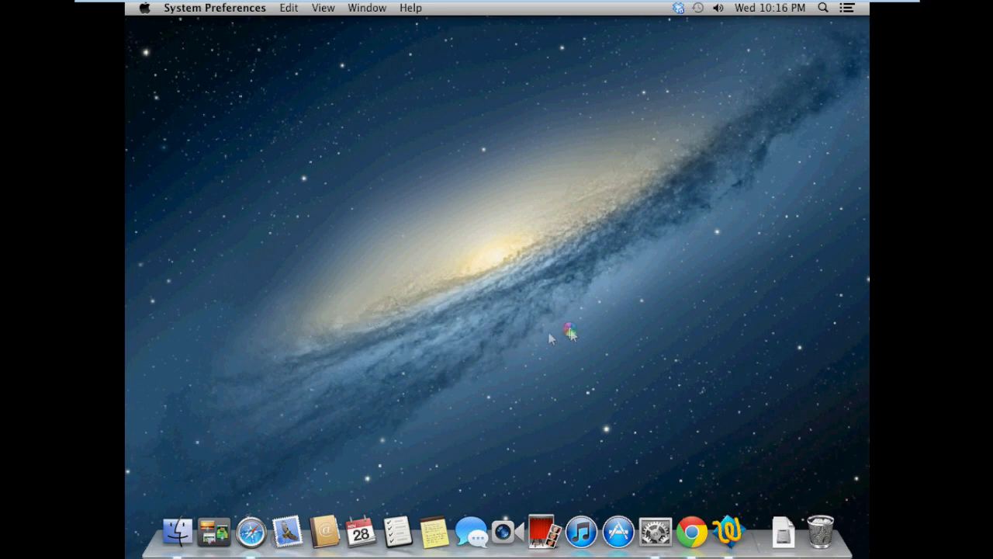
{"action": "left_click", "coordinate": [655, 531]}
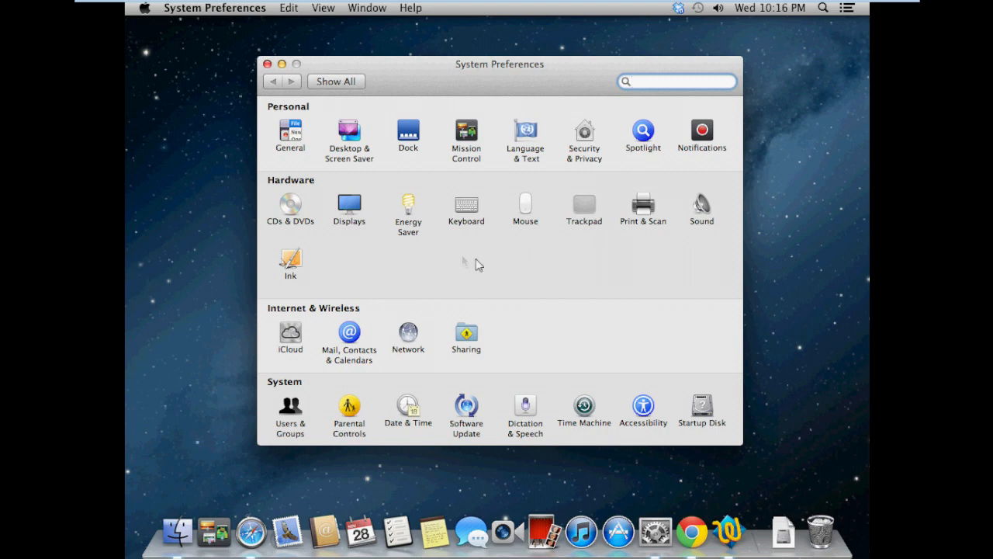
{"action": "mouse_move", "coordinate": [556, 211]}
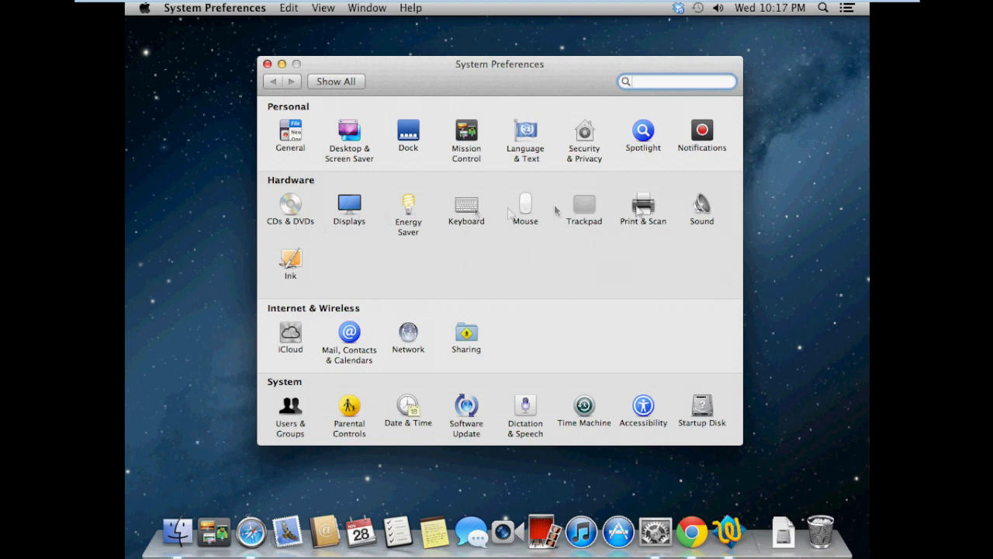
{"action": "mouse_move", "coordinate": [435, 245]}
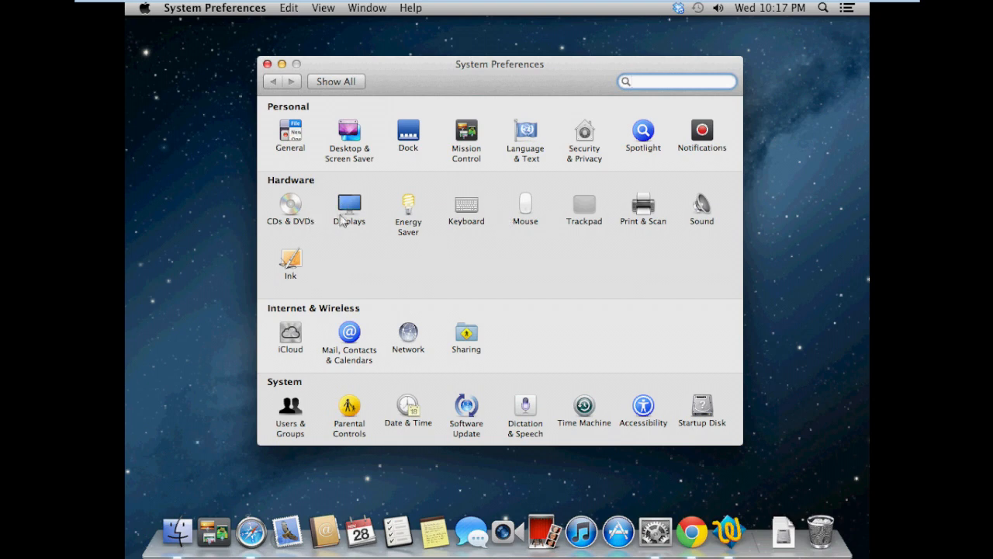
{"action": "left_click", "coordinate": [348, 208]}
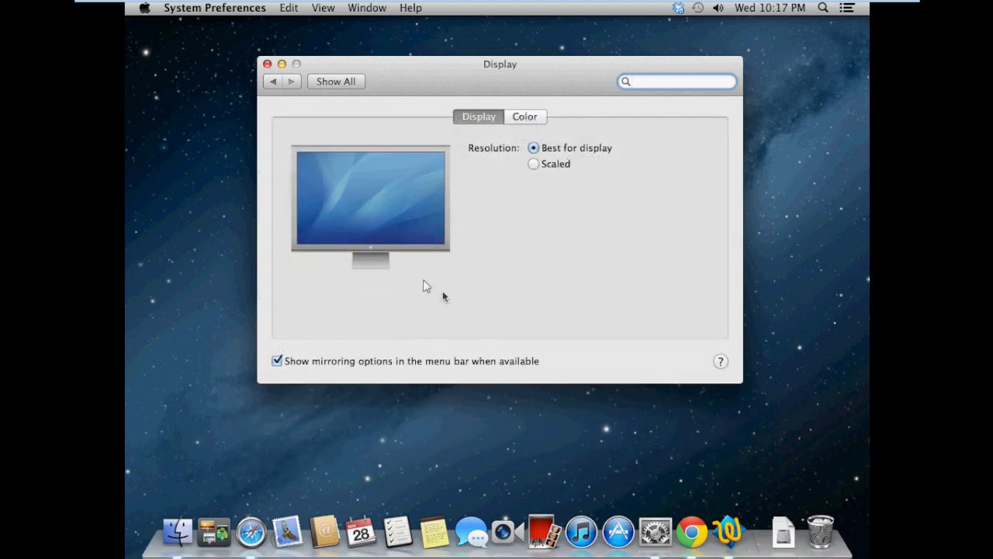
{"action": "mouse_move", "coordinate": [536, 162]}
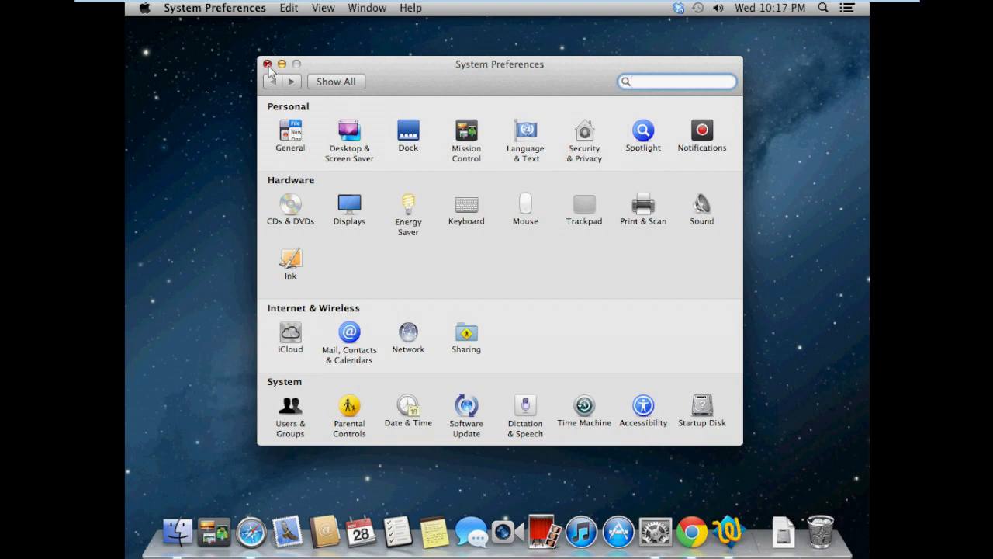
{"action": "left_click", "coordinate": [268, 64]}
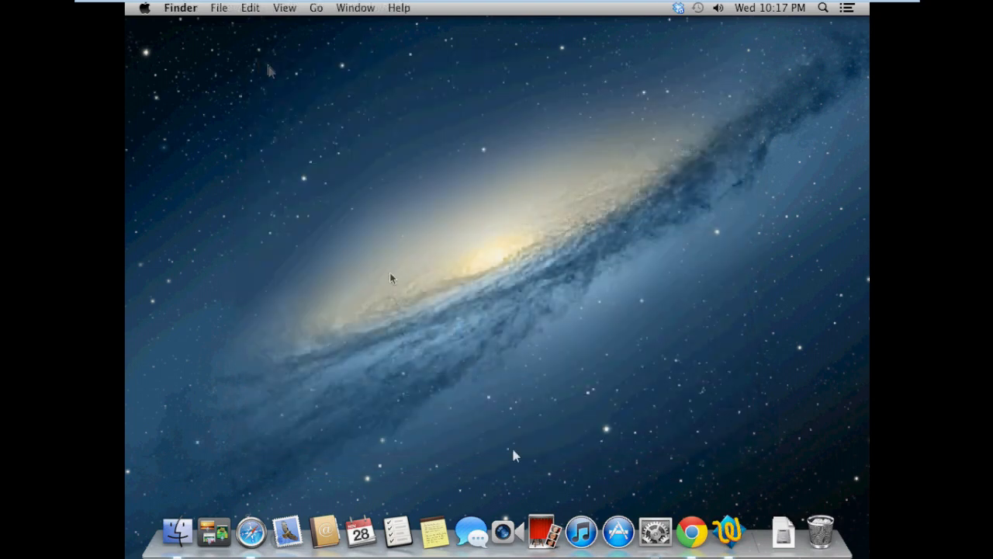
{"action": "mouse_move", "coordinate": [618, 531]}
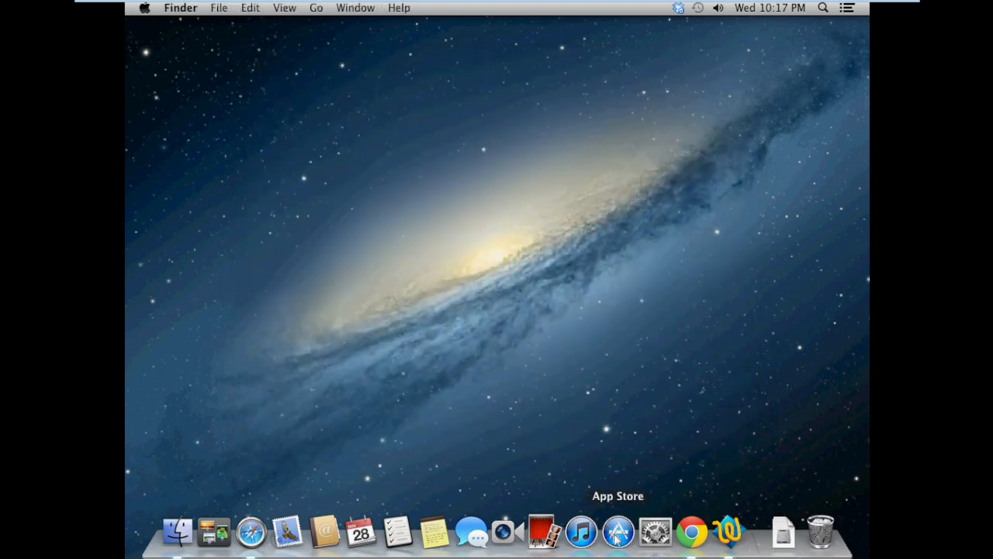
{"action": "mouse_move", "coordinate": [680, 381]}
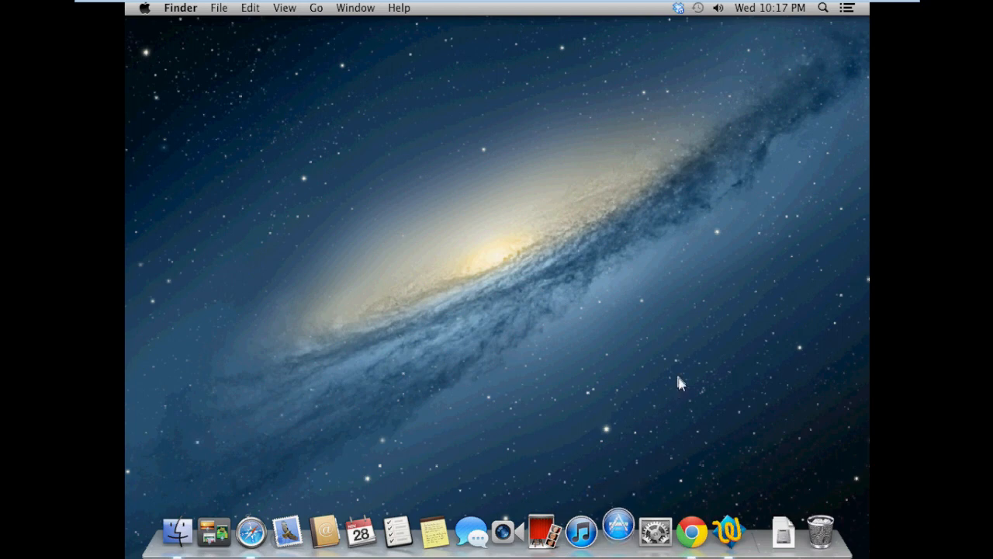
Launch the App Store from the OS X Dock and let its Featured page load.
{"action": "left_click", "coordinate": [618, 530]}
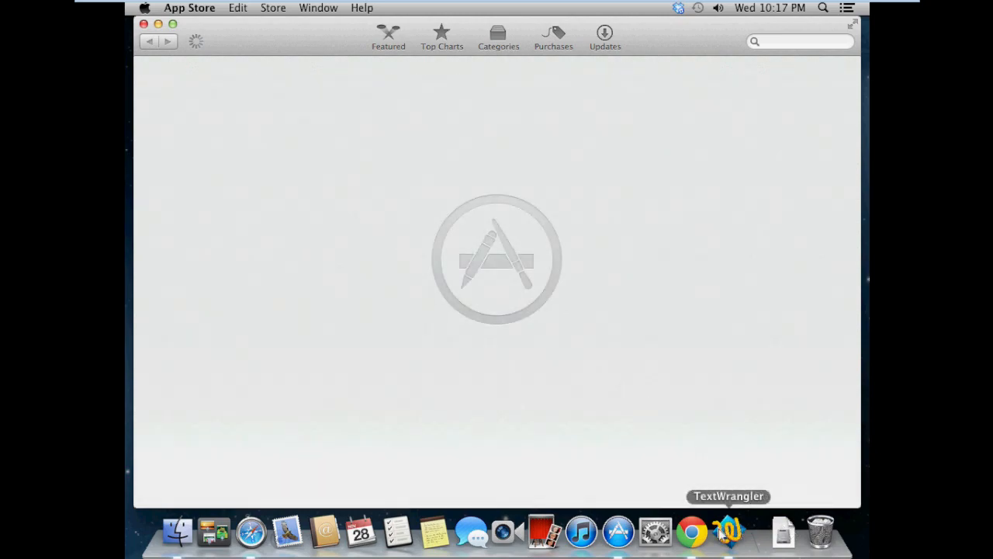
{"action": "mouse_move", "coordinate": [472, 531]}
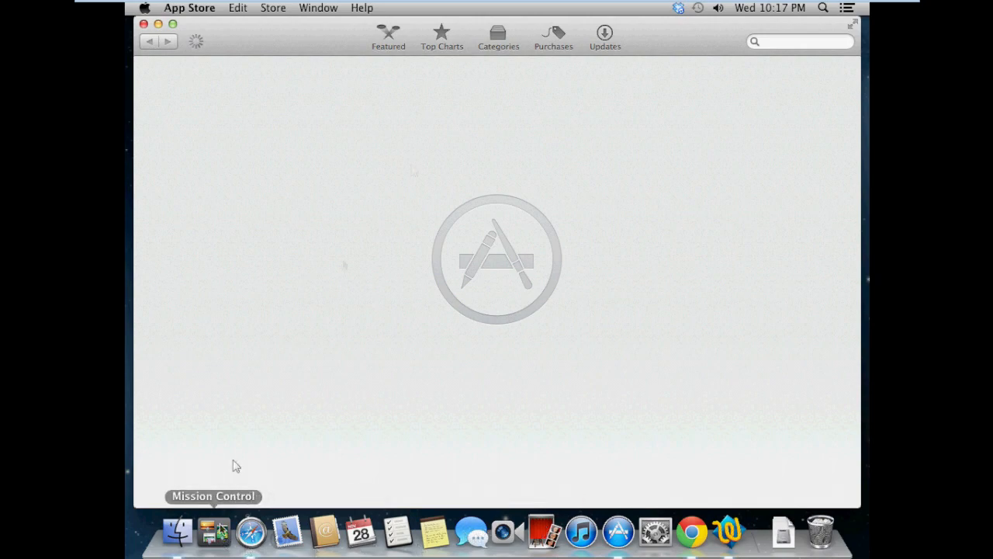
{"action": "mouse_move", "coordinate": [329, 126]}
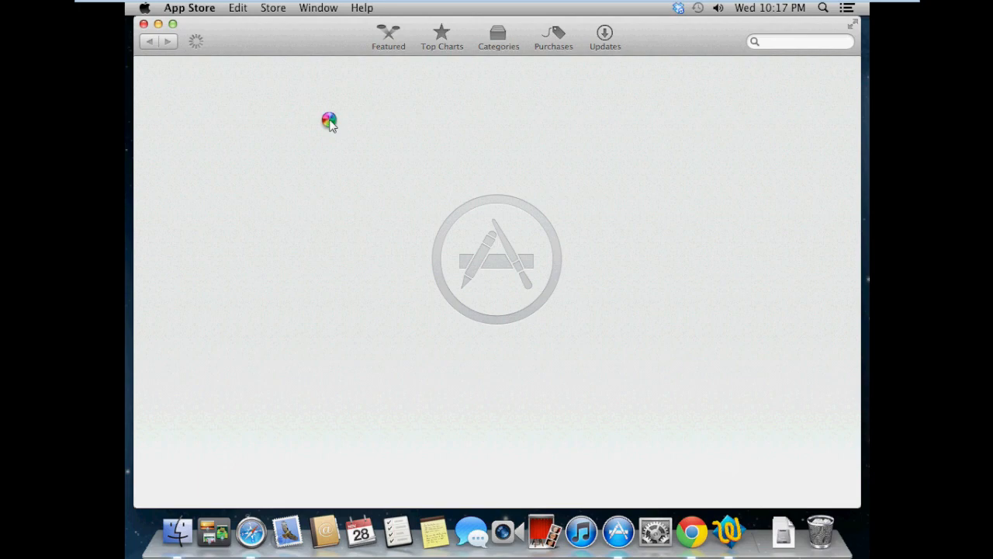
{"action": "mouse_move", "coordinate": [267, 122]}
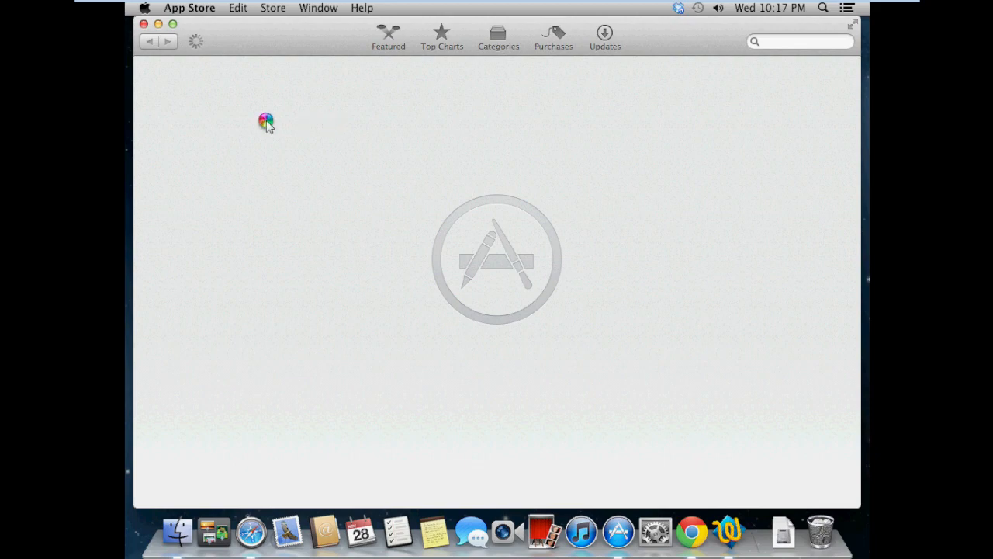
{"action": "mouse_move", "coordinate": [236, 53]}
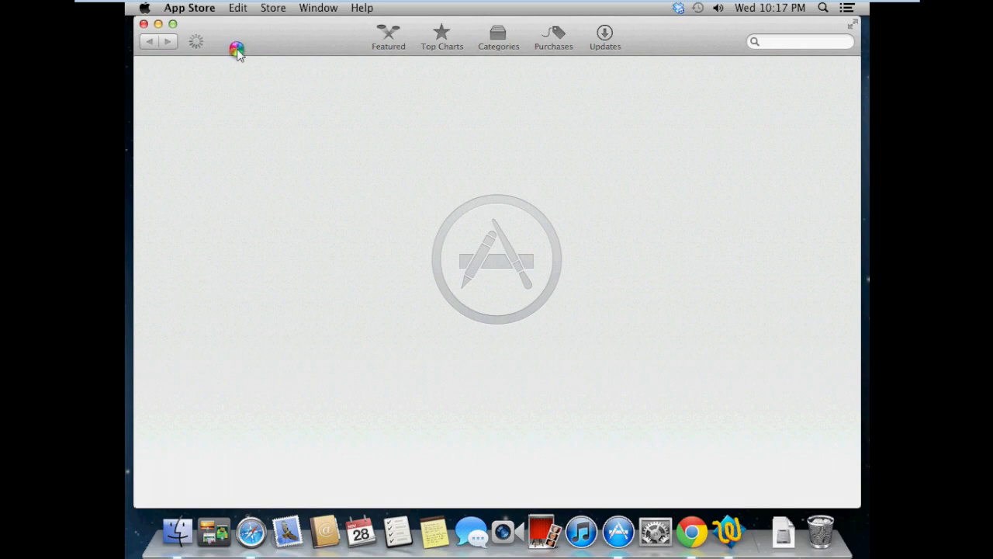
{"action": "mouse_move", "coordinate": [267, 50]}
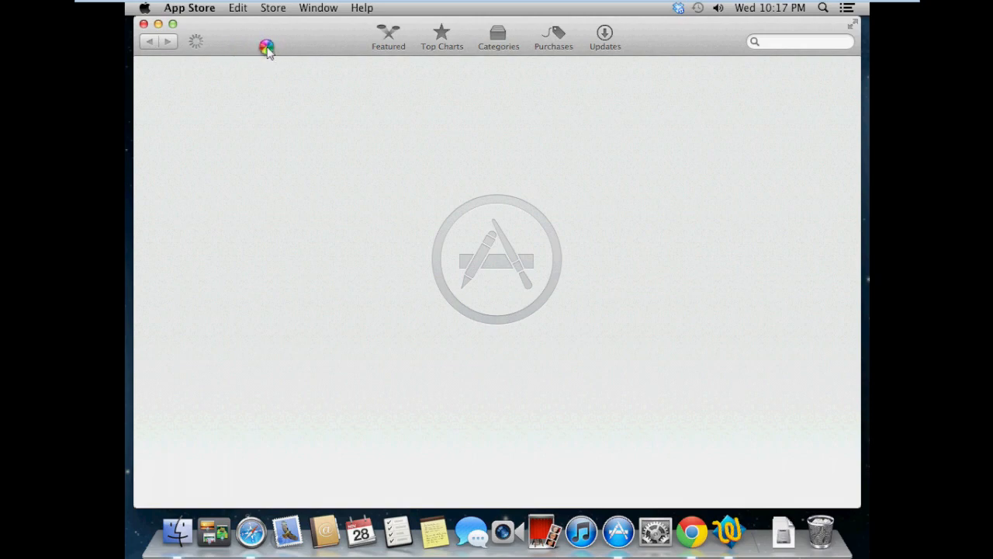
{"action": "mouse_move", "coordinate": [294, 166]}
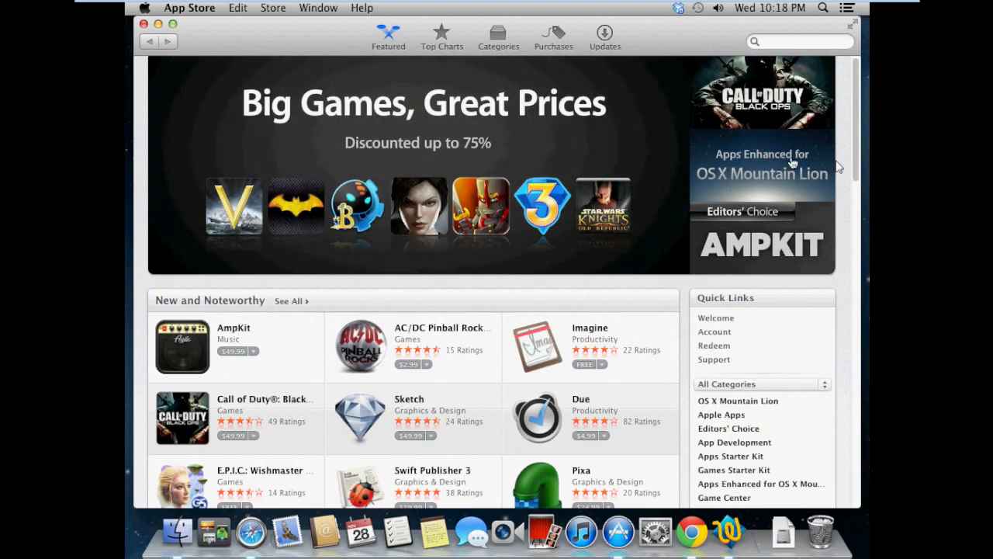
{"action": "mouse_move", "coordinate": [855, 166]}
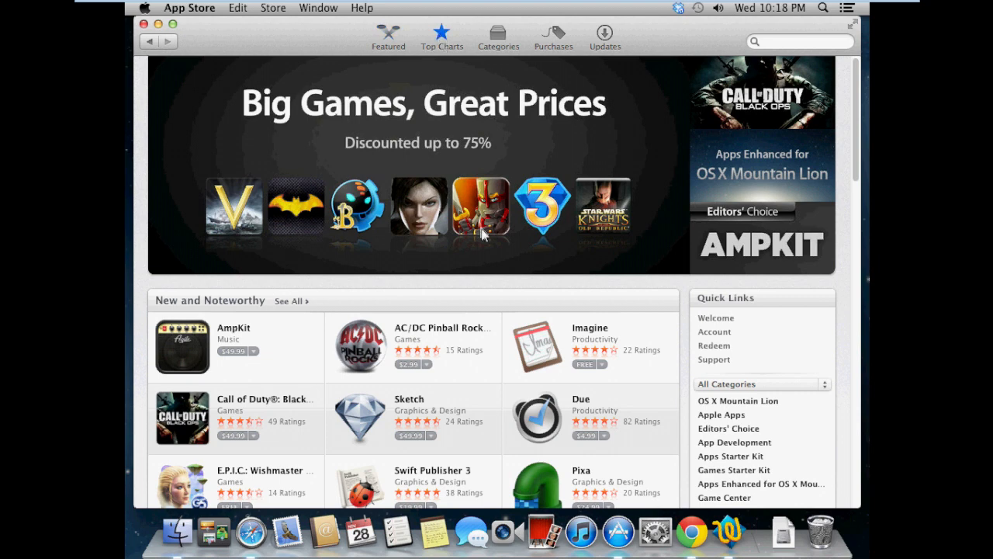
{"action": "mouse_move", "coordinate": [872, 130]}
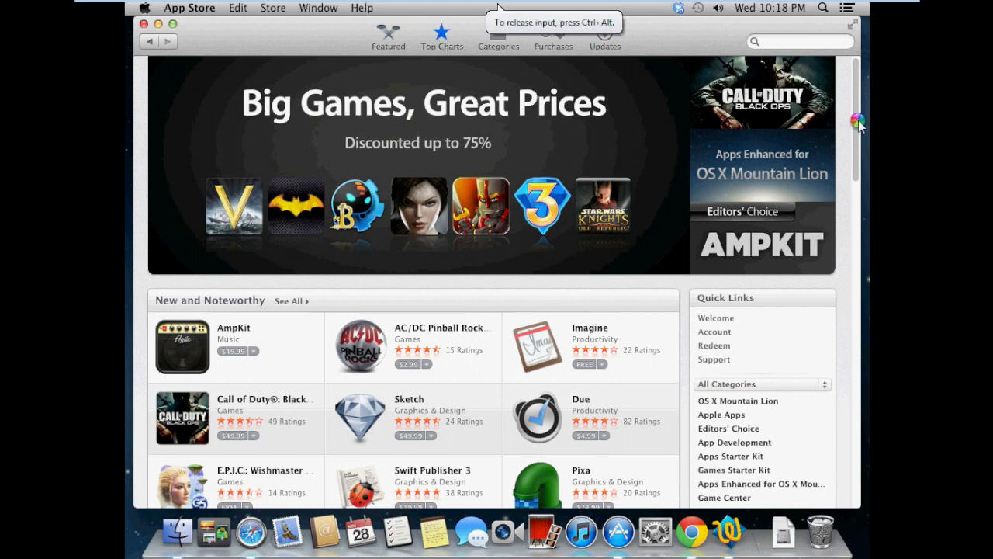
{"action": "mouse_move", "coordinate": [841, 162]}
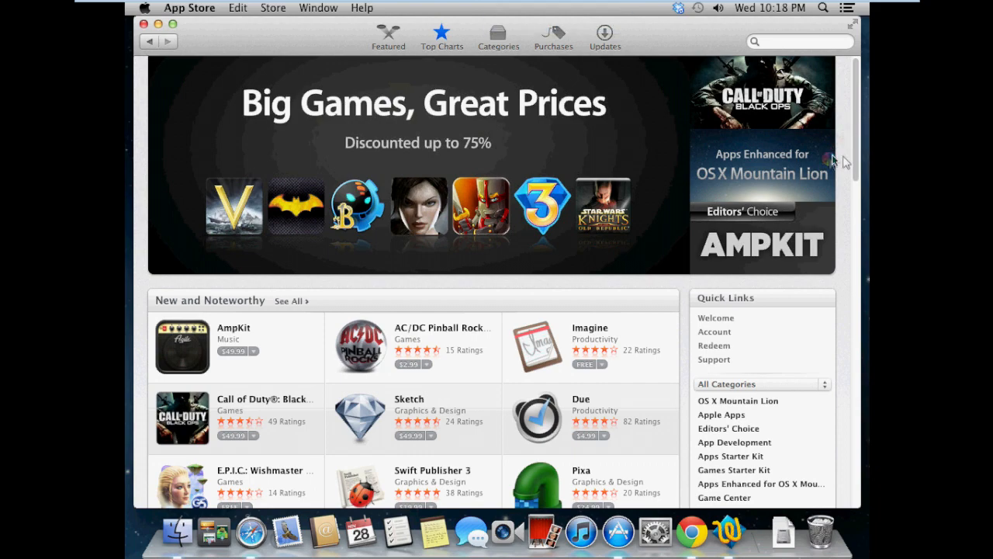
Browse the App Store's Top Charts of paid and free apps.
{"action": "left_click", "coordinate": [441, 36]}
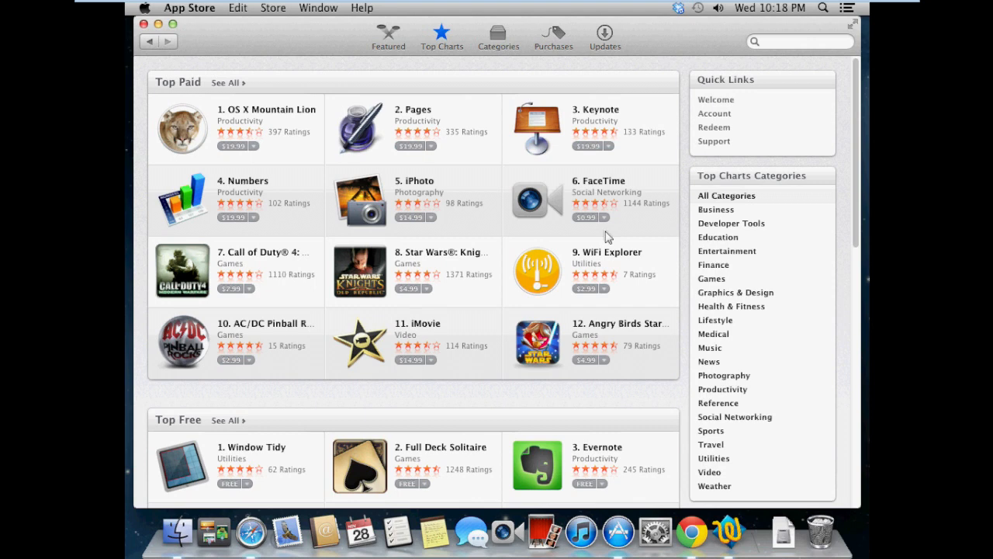
{"action": "mouse_move", "coordinate": [380, 251]}
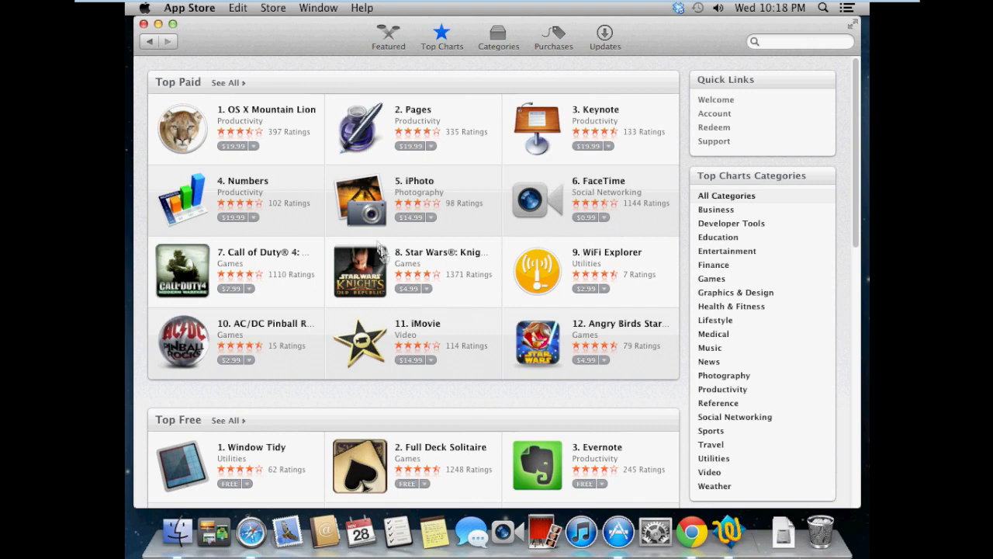
{"action": "mouse_move", "coordinate": [899, 136]}
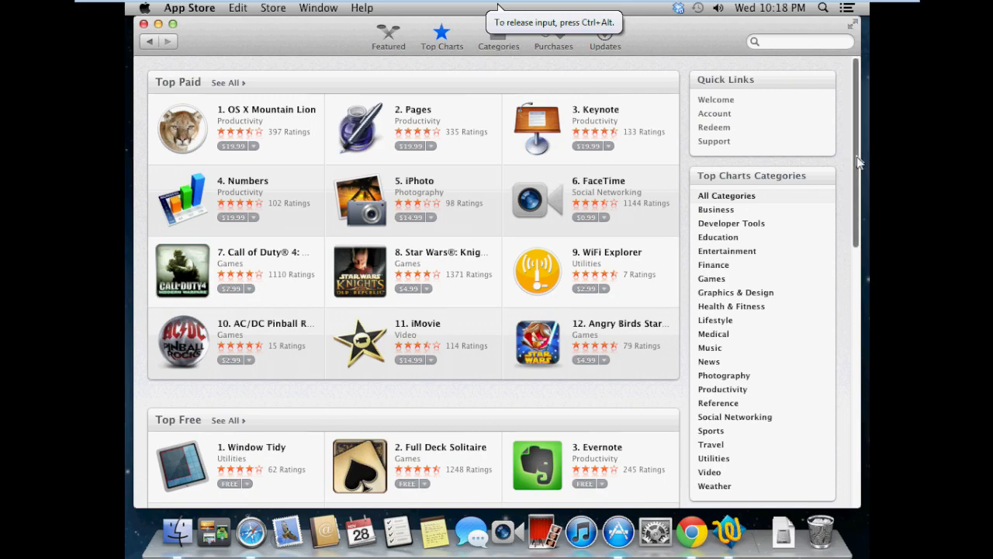
{"action": "scroll", "scroll_direction": "down", "scroll_amount": 3}
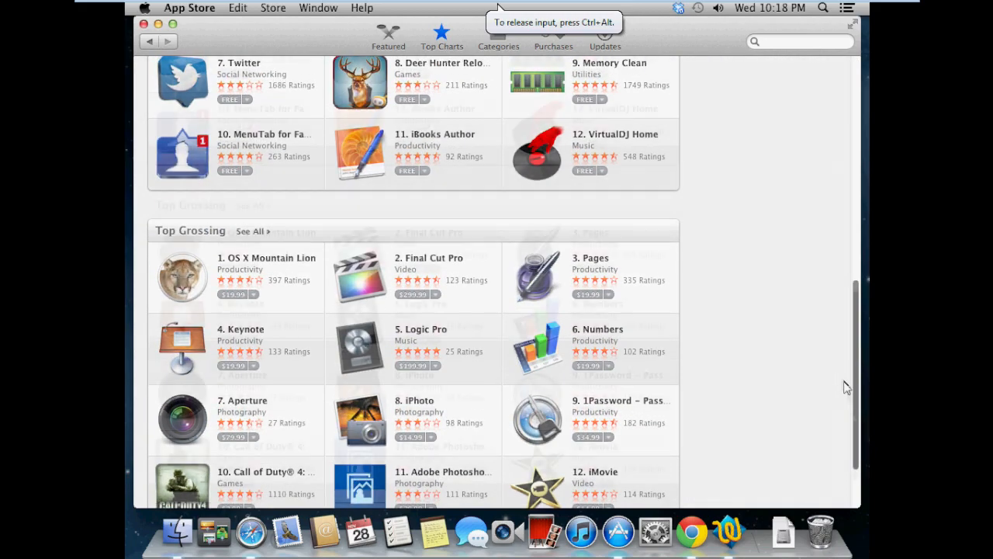
{"action": "scroll", "scroll_direction": "down", "scroll_amount": 3}
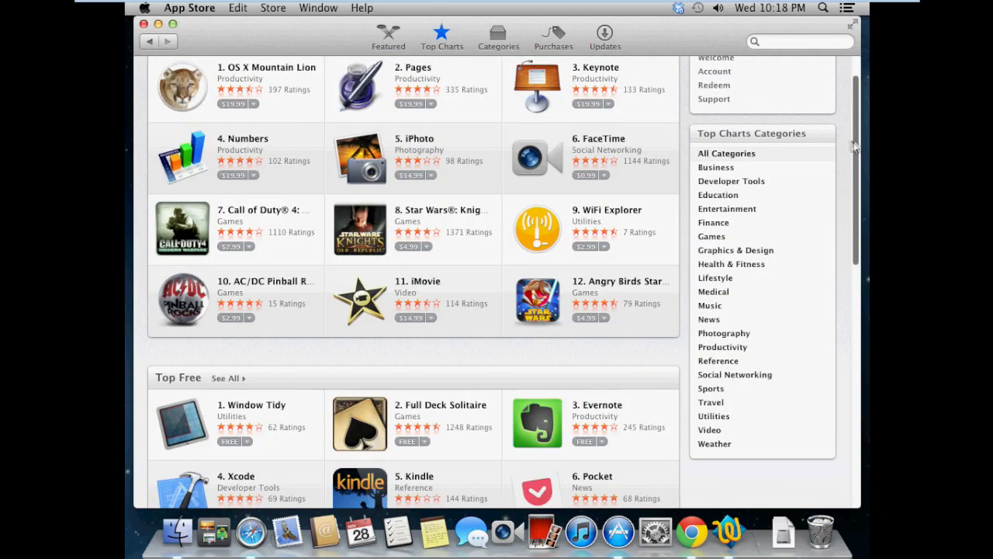
{"action": "scroll", "scroll_direction": "up", "scroll_amount": 3}
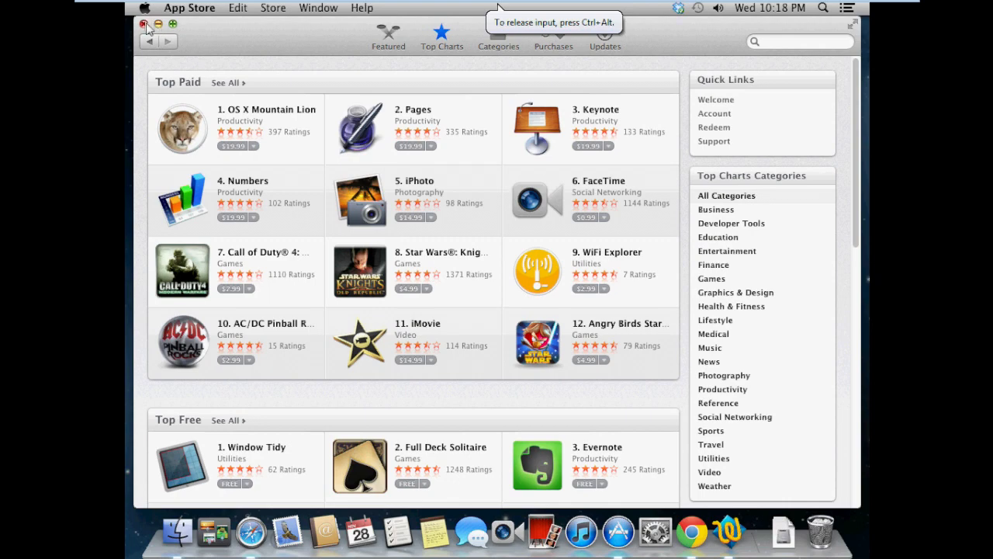
Close the VMware window while the Mountain Lion machine is still running.
{"action": "left_click", "coordinate": [146, 25]}
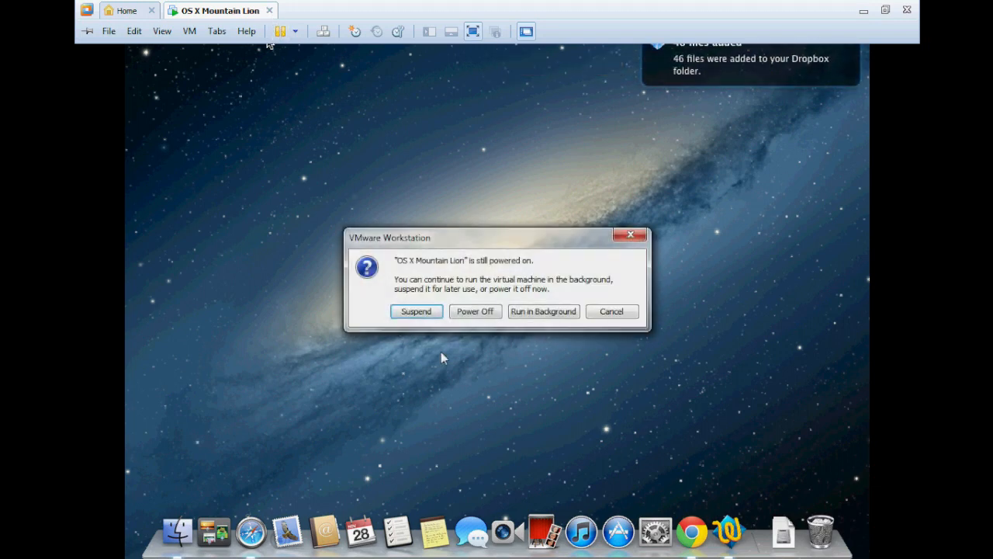
Confirm the 'still powered on' dialog, closing VMware and returning to the Windows 7 desktop.
{"action": "left_click", "coordinate": [415, 310]}
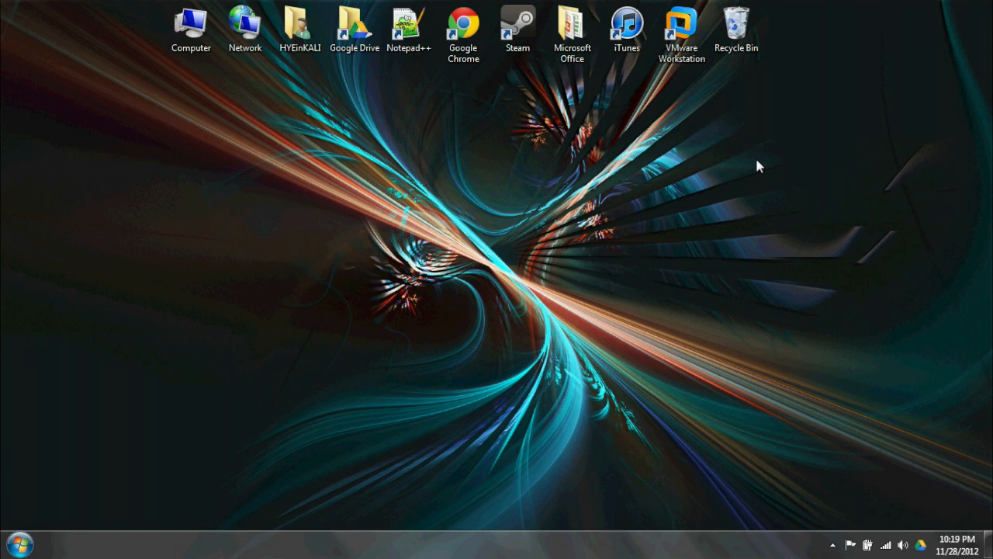
{"action": "mouse_move", "coordinate": [669, 195]}
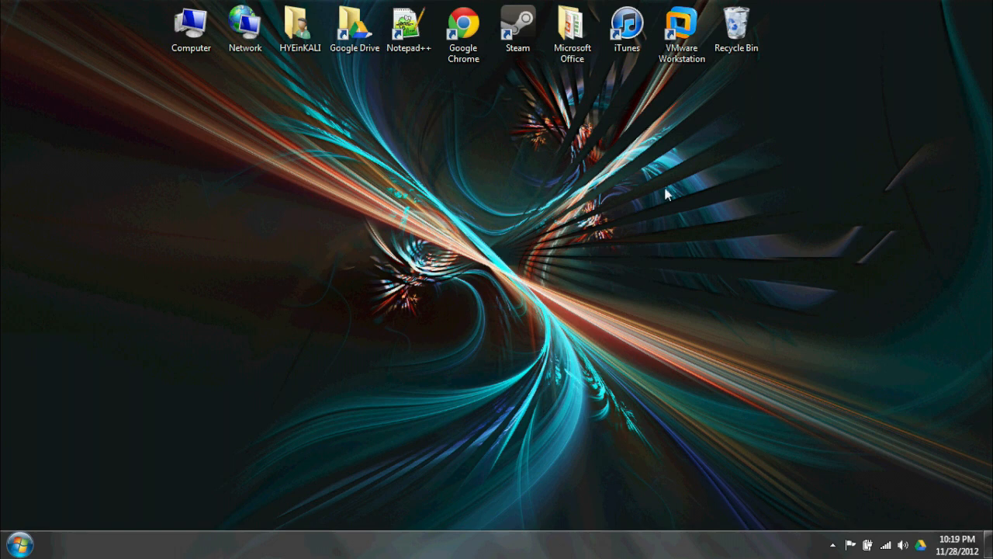